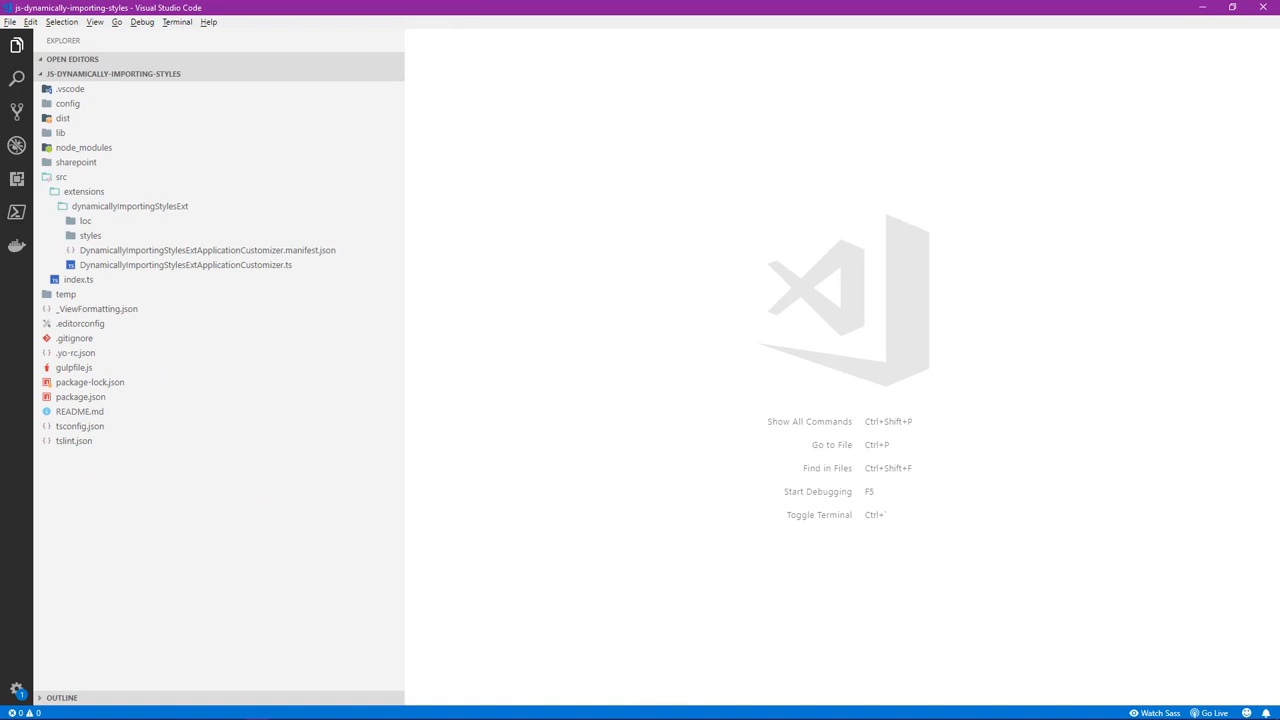
mouse_move(156, 240)
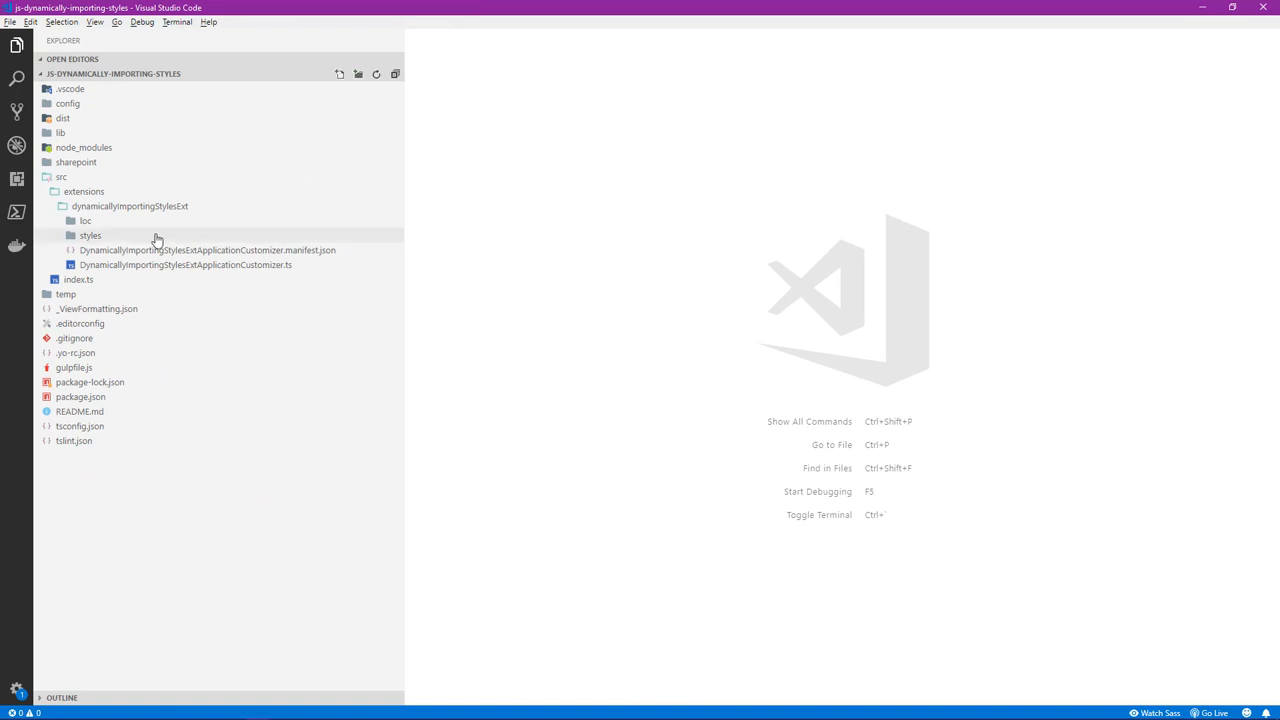
Show stylesModuleButtonShadows.module.scss from the styles folder and highlight its pnpButtonHoverStyle class
click(90, 236)
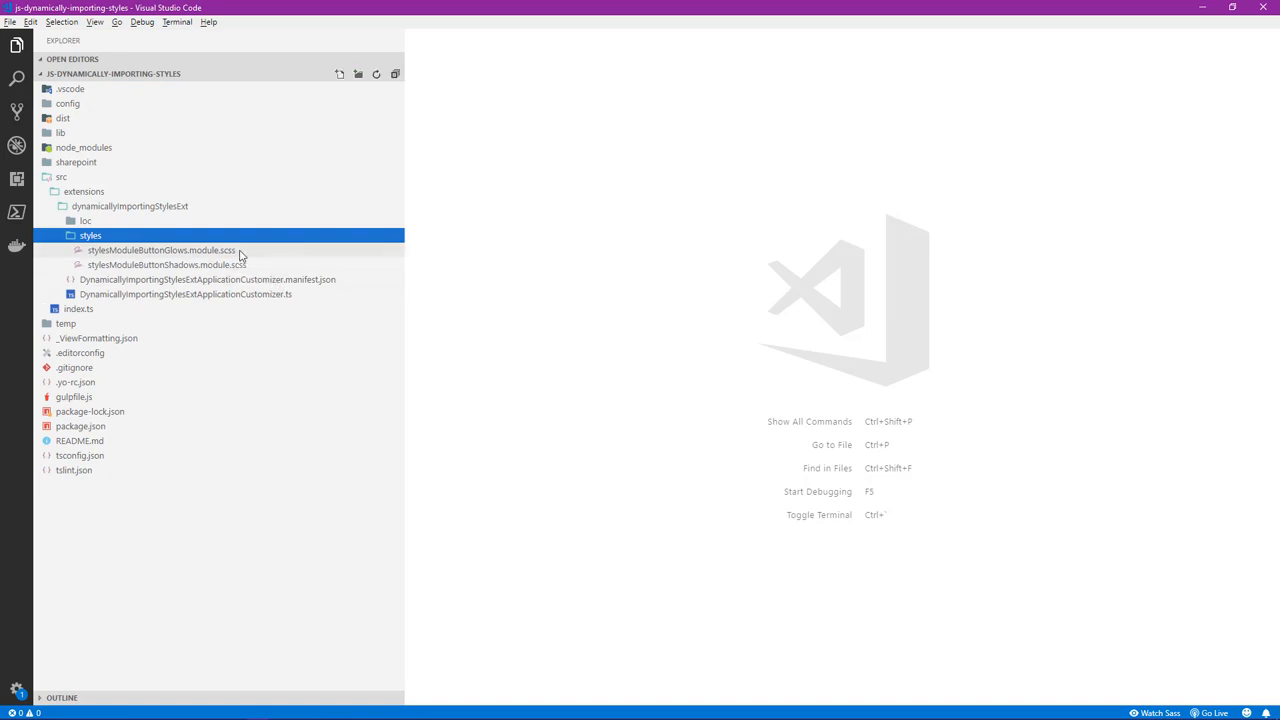
double_click(164, 264)
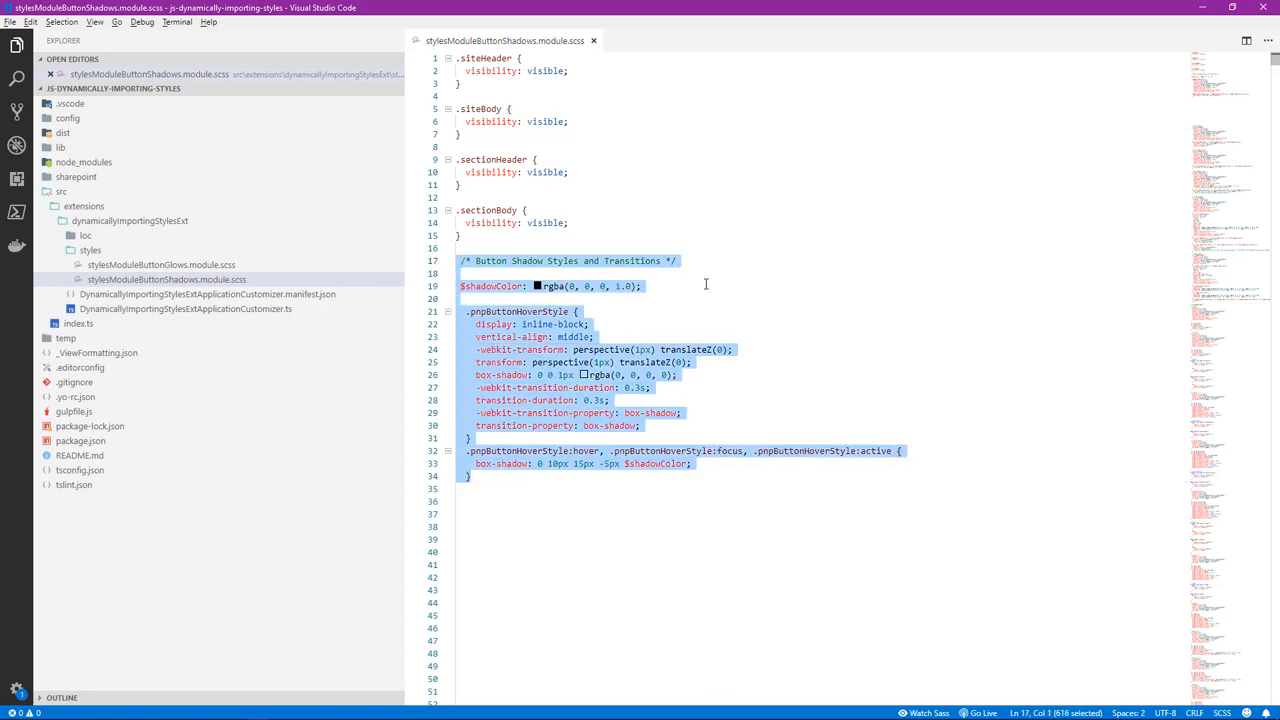
double_click(516, 312)
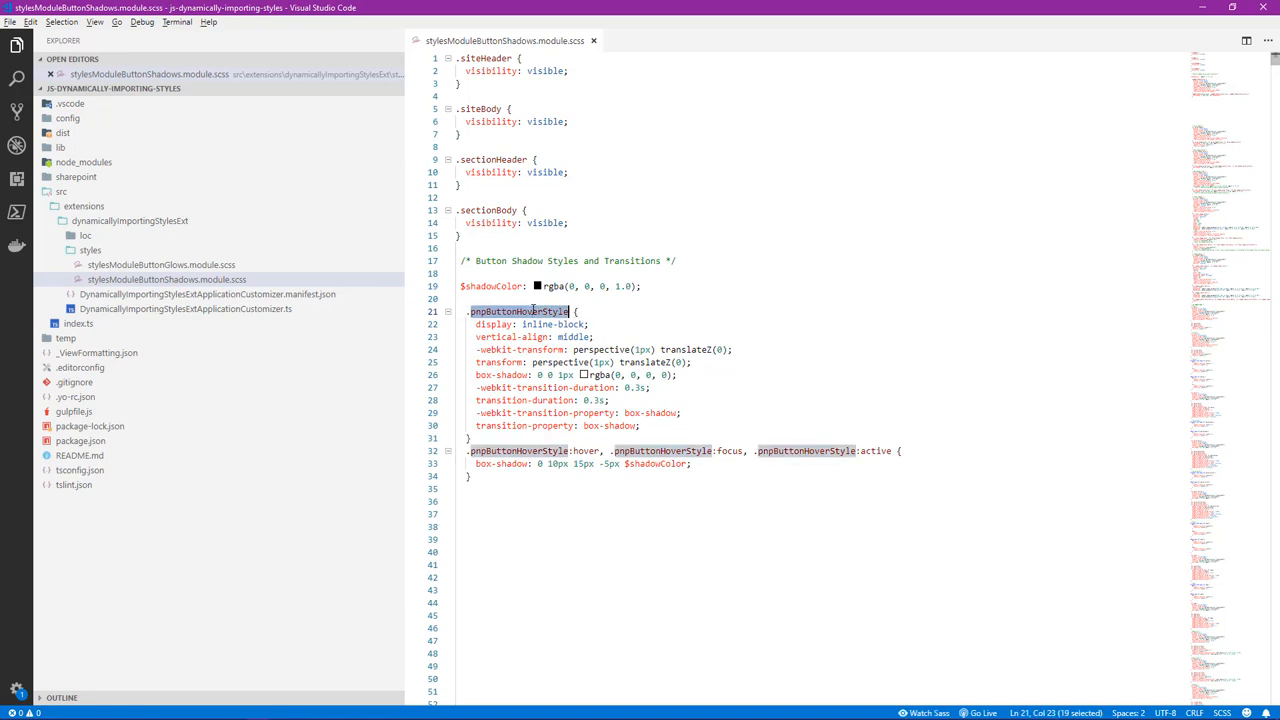
mouse_move(648, 306)
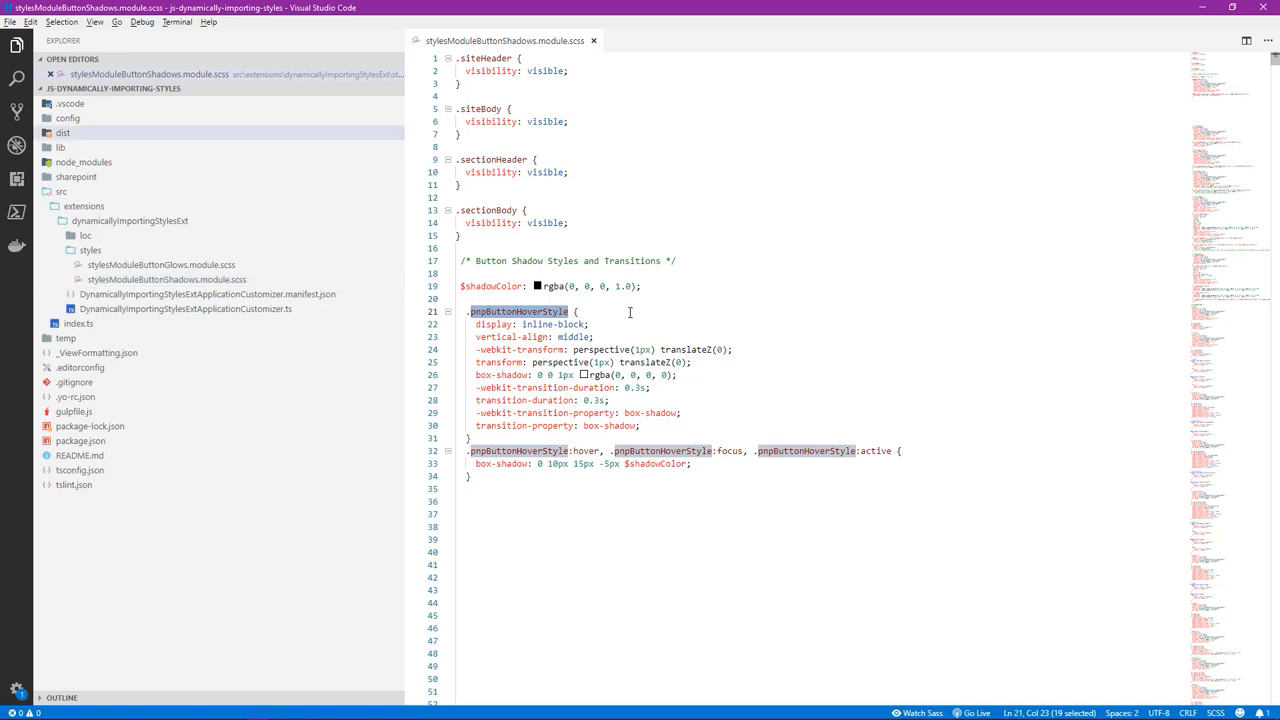
mouse_move(296, 318)
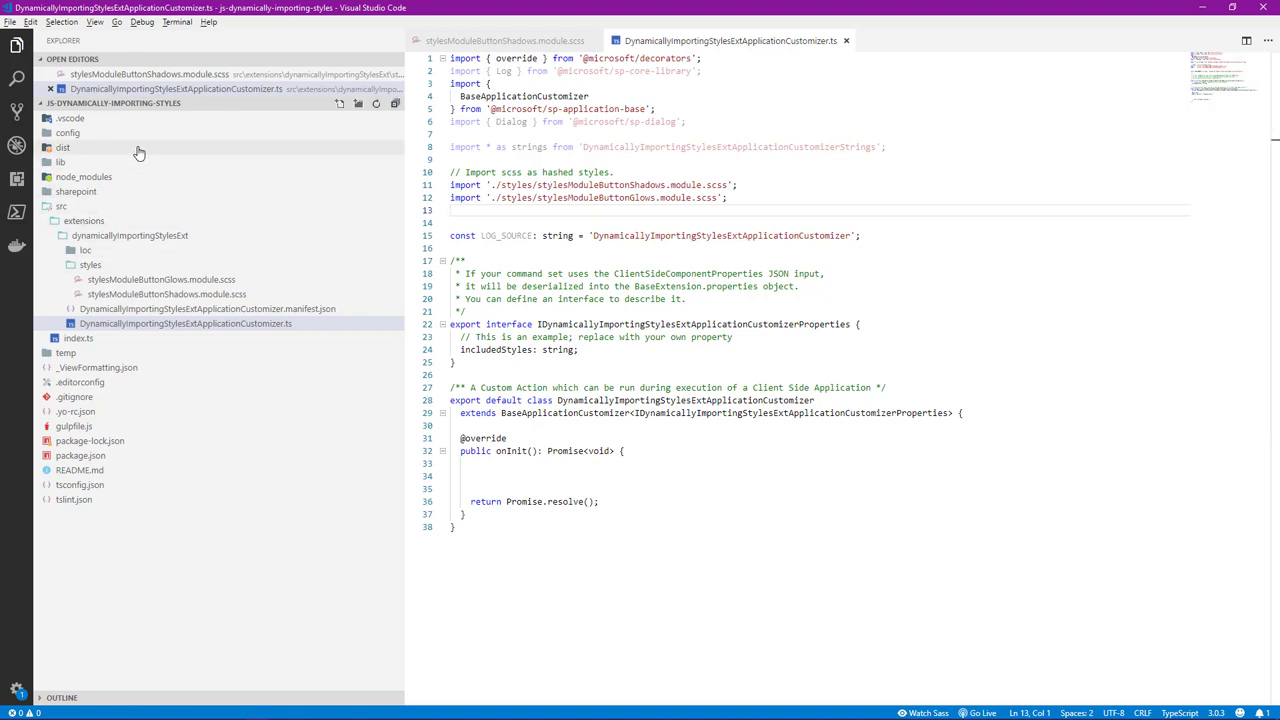
Inspect the dist customizer bundle's pnpButtonHoverStyle matches, highlighting the glows key and its hashed class name
click(64, 148)
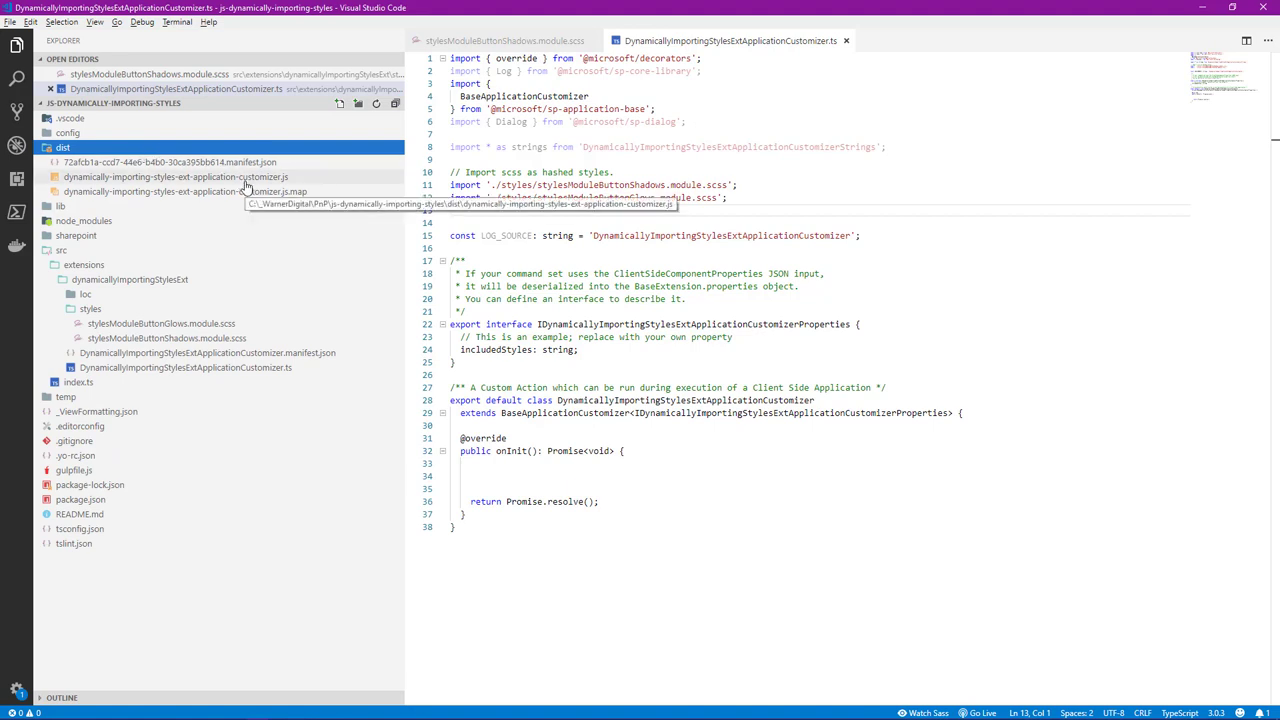
click(176, 176)
text(pnpButtonHoverStyle)
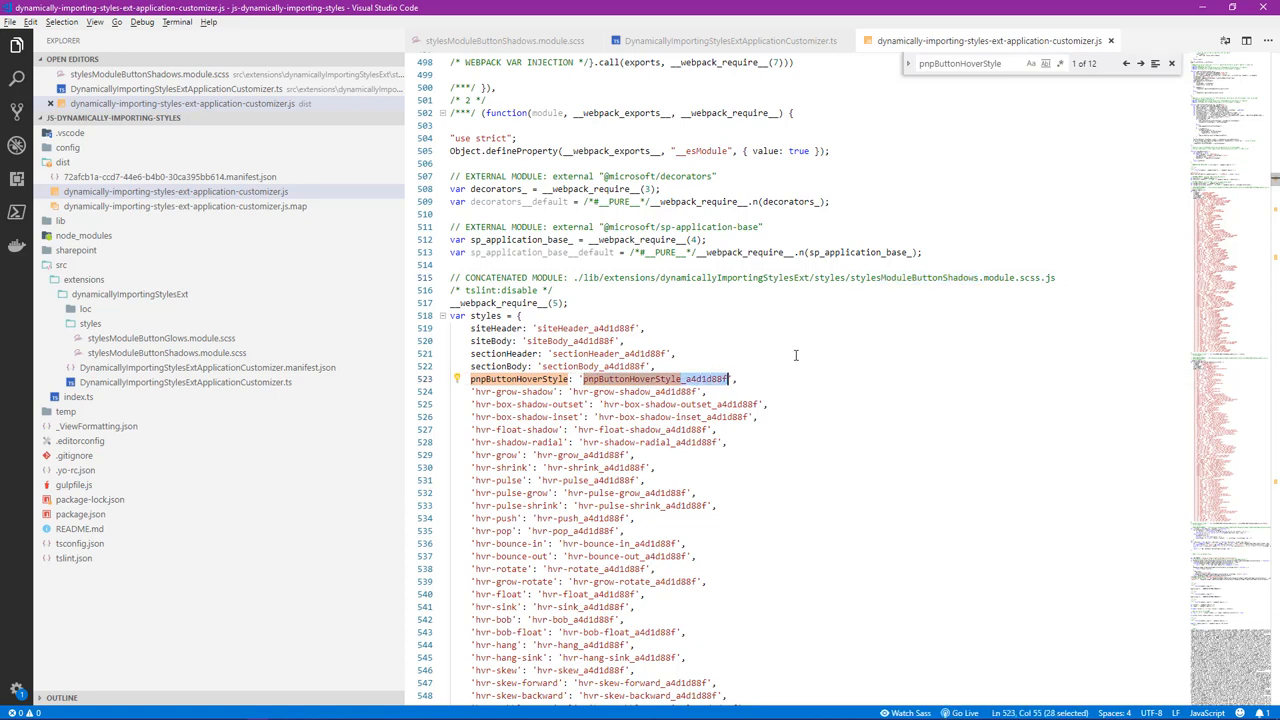
mouse_move(1012, 78)
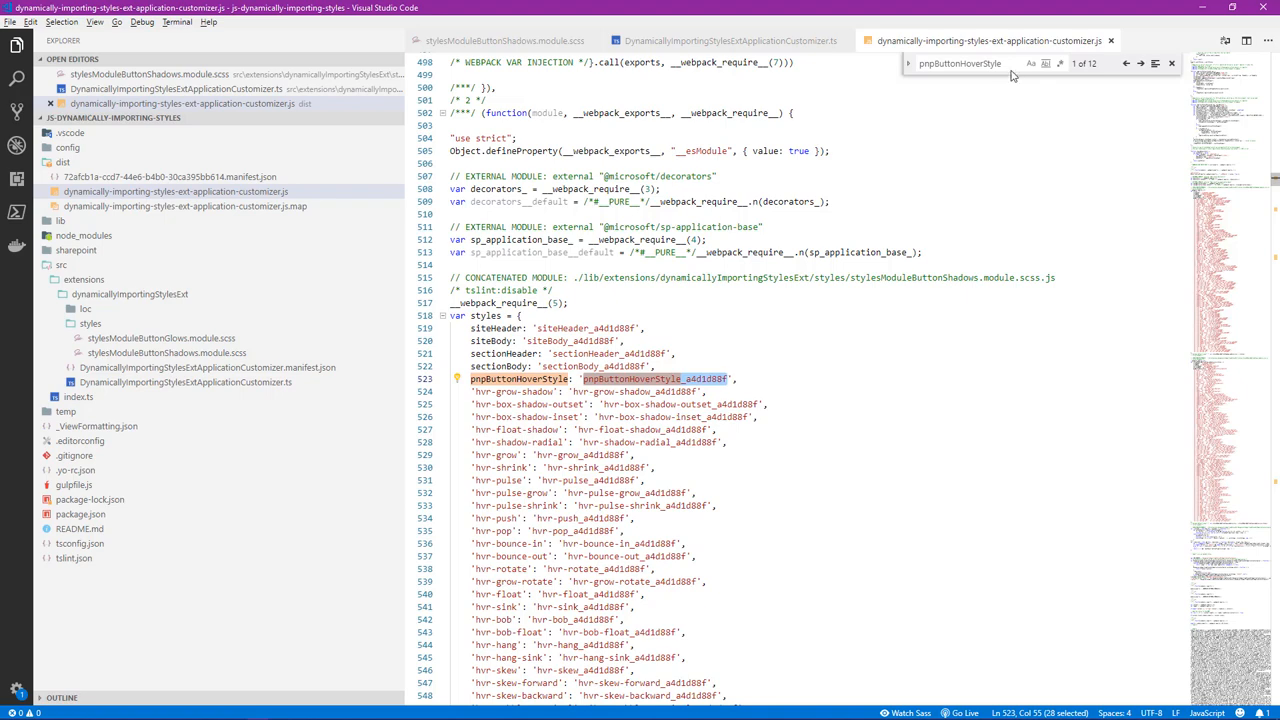
click(1138, 62)
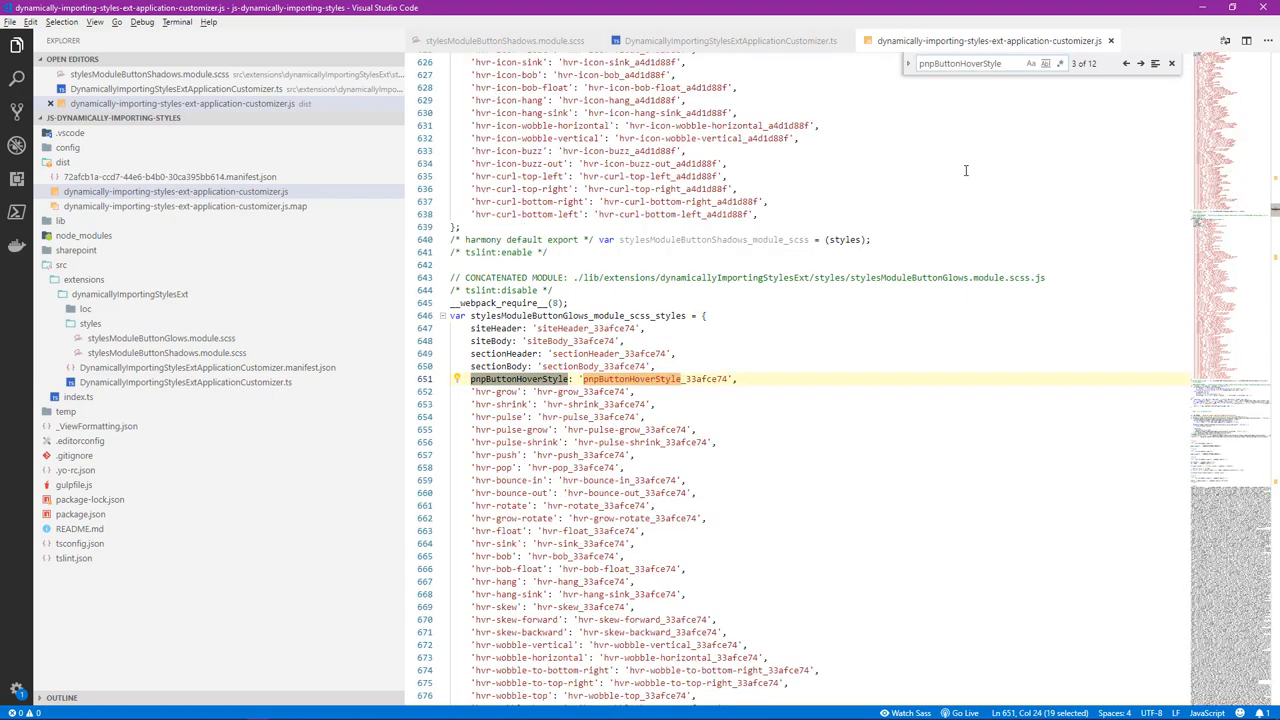
double_click(914, 276)
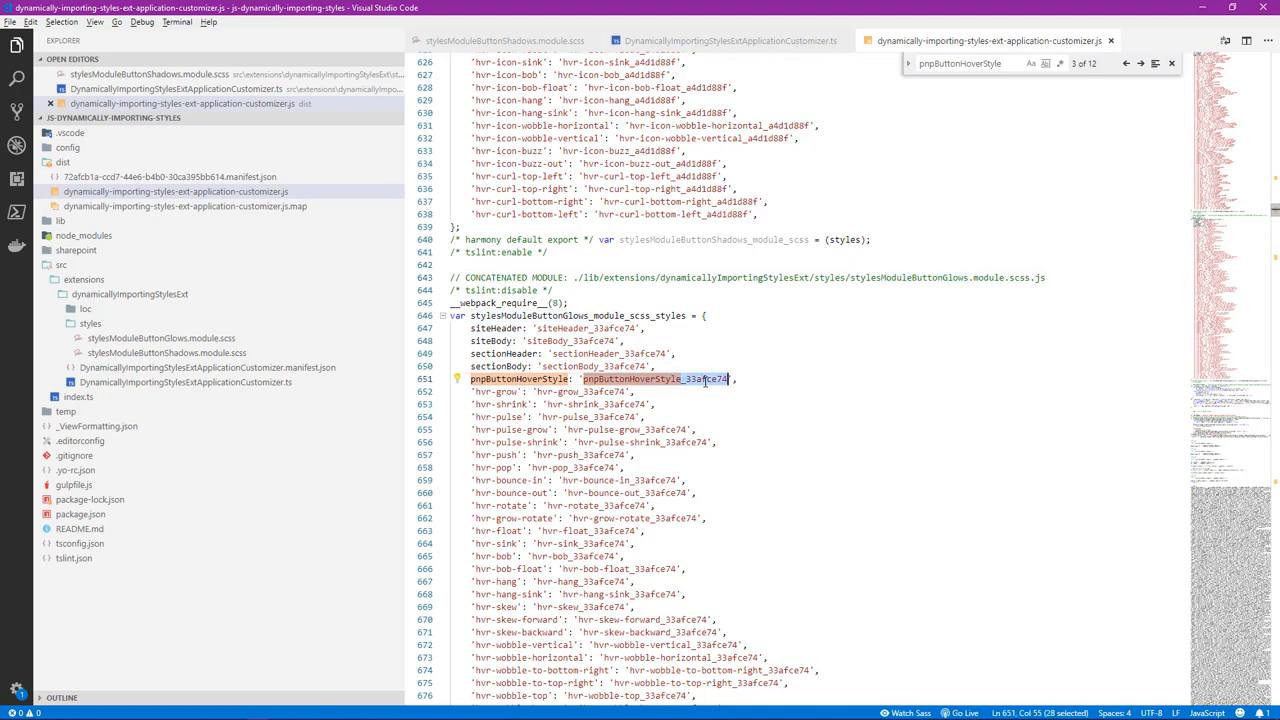
click(740, 44)
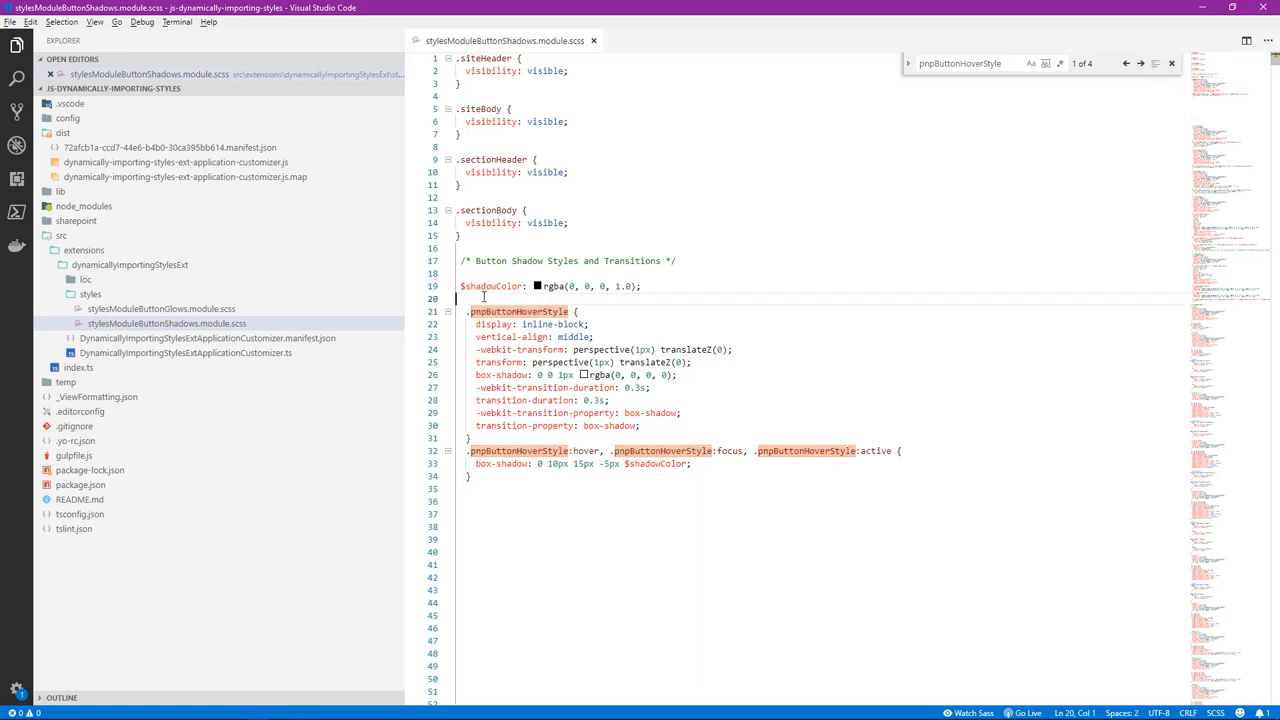
Add a :global{ wrapper around pnpButtonHoverStyle in the shadows and glows modules and save
text(:a)
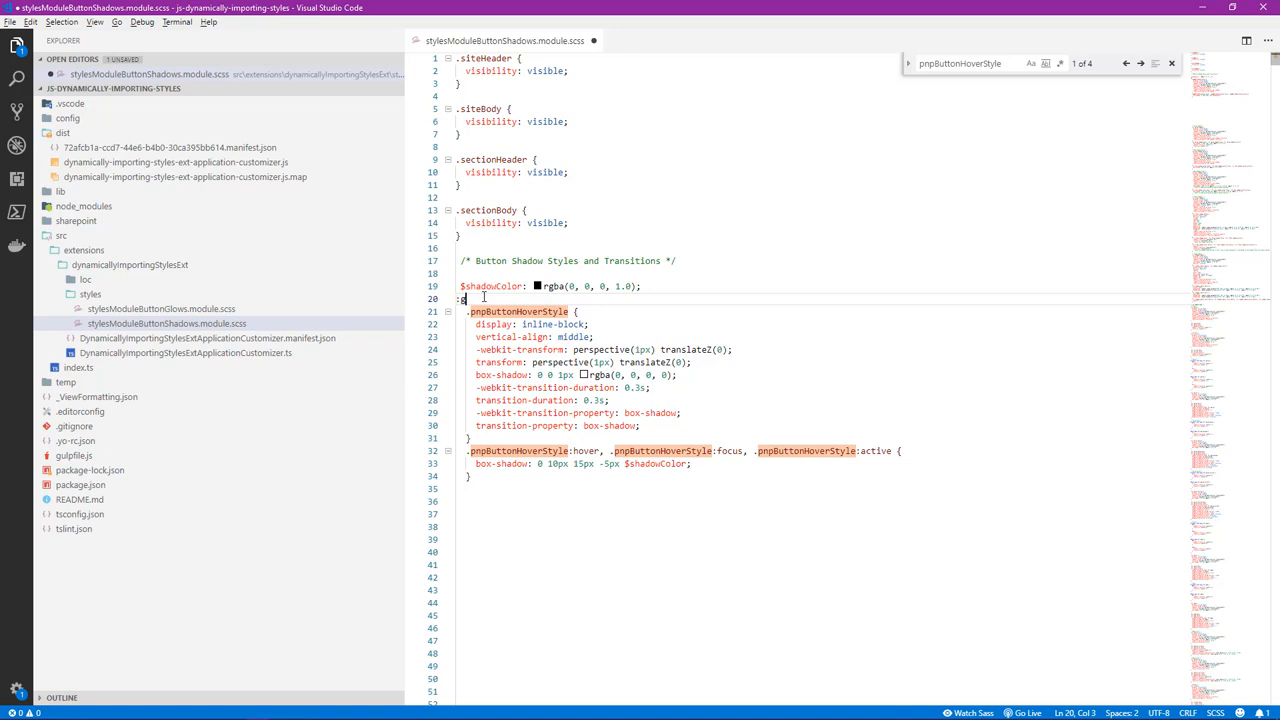
text(global{)
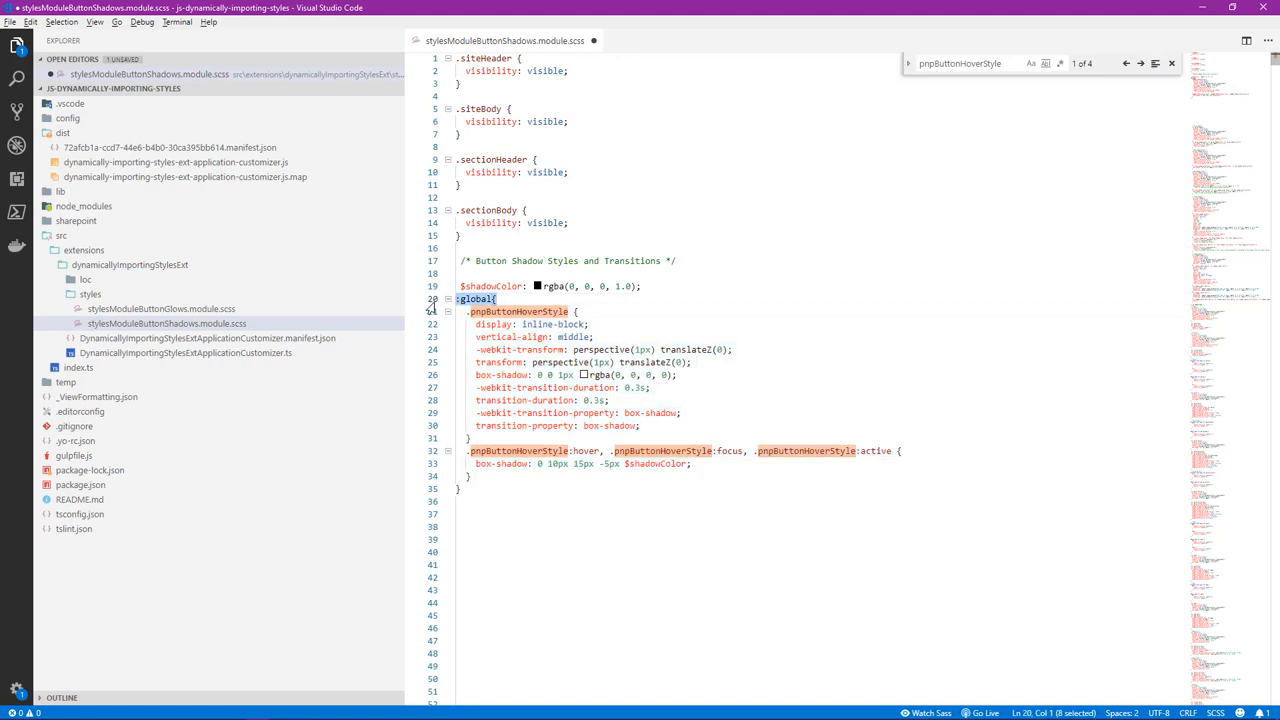
mouse_move(160, 308)
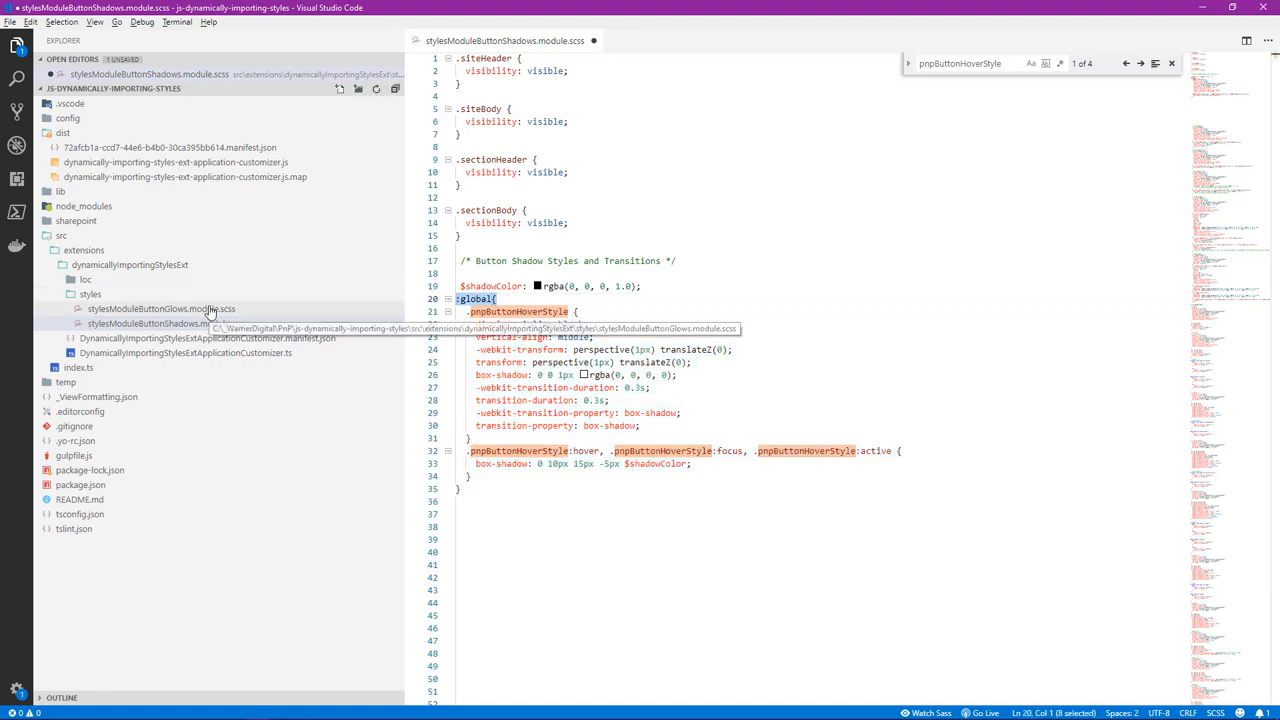
click(156, 308)
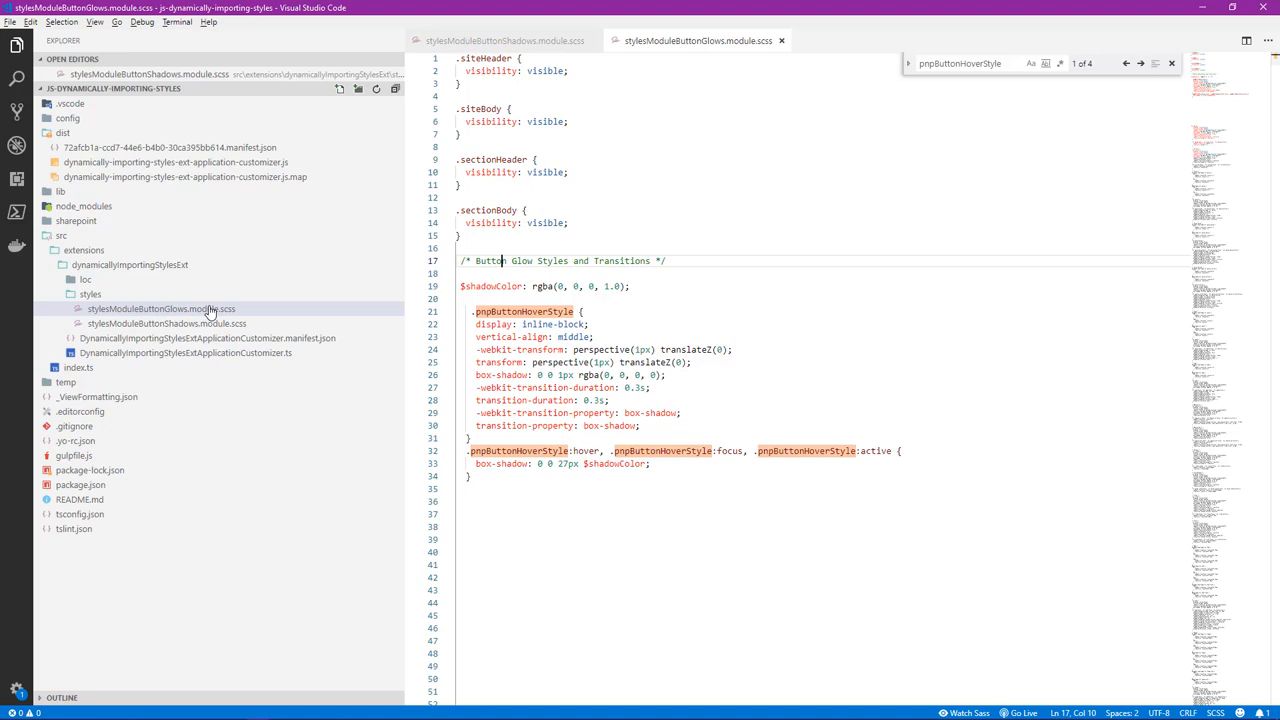
text(:global{)
click(822, 488)
text(})
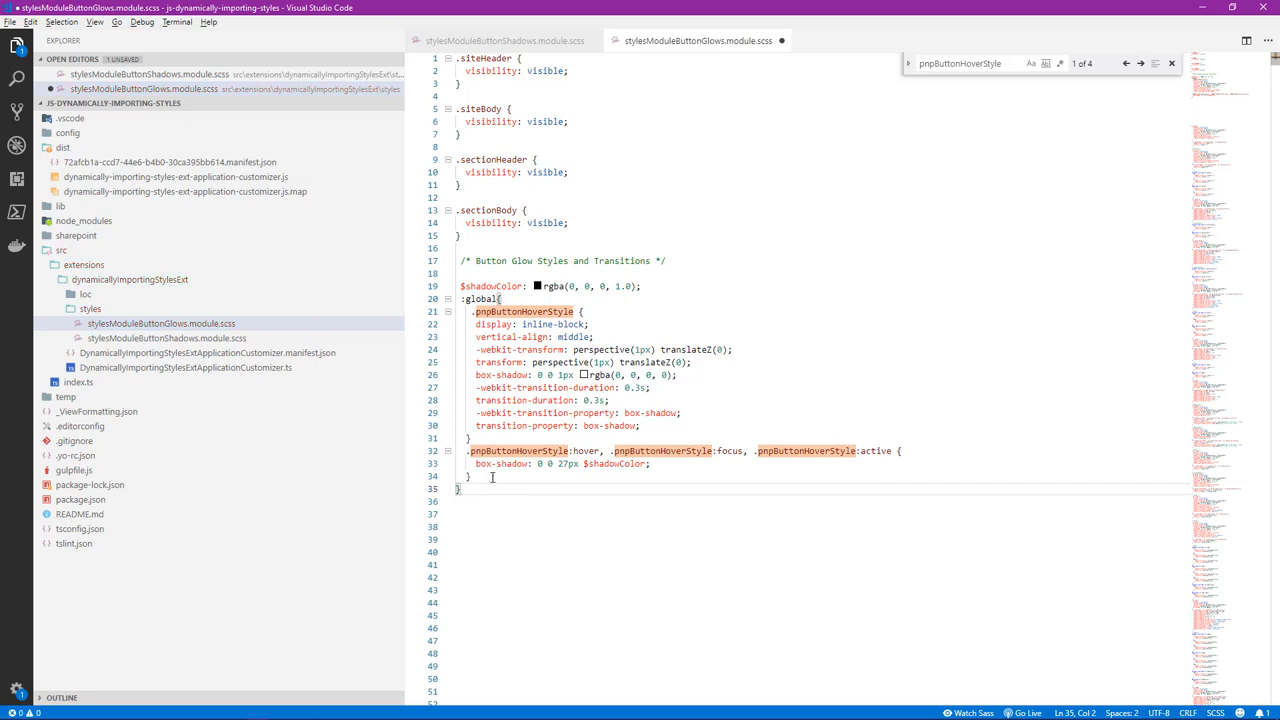
key(ctrl+s)
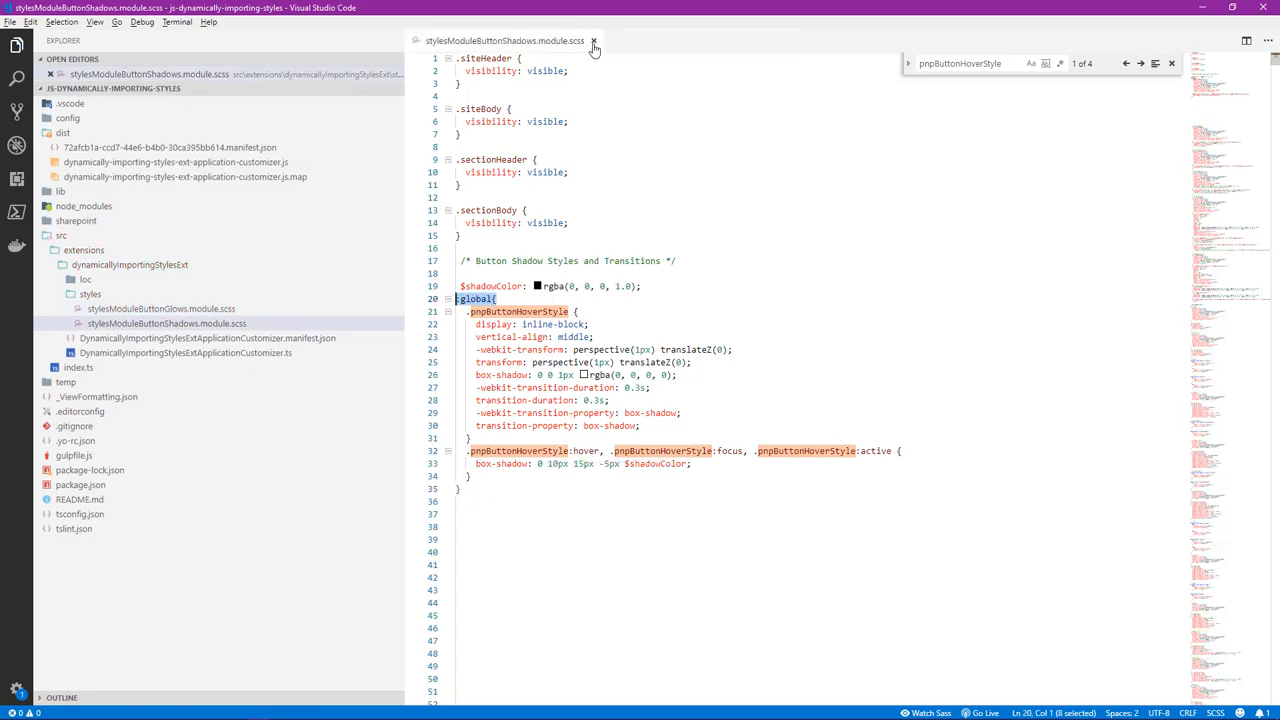
Search the rebuilt dist bundle for both unhashed pnpButtonHoverStyle matches, then close all editors
click(592, 44)
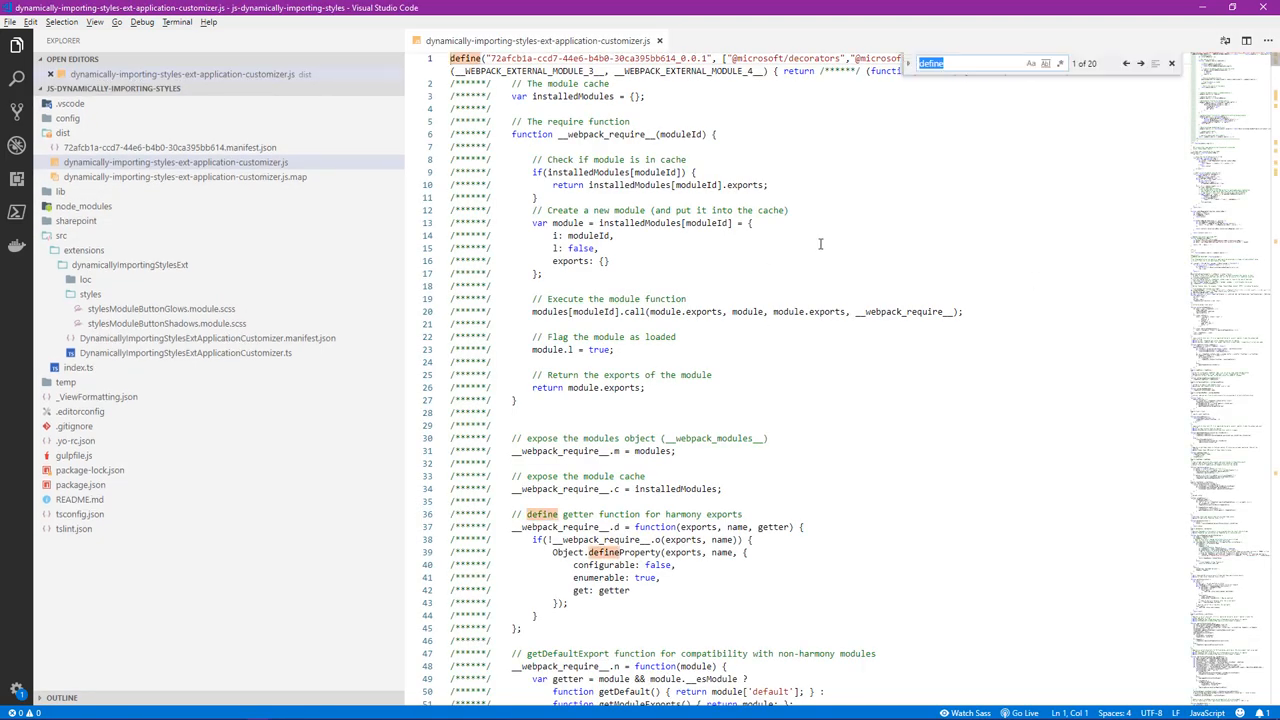
text(pnpButtonHoverStyle)
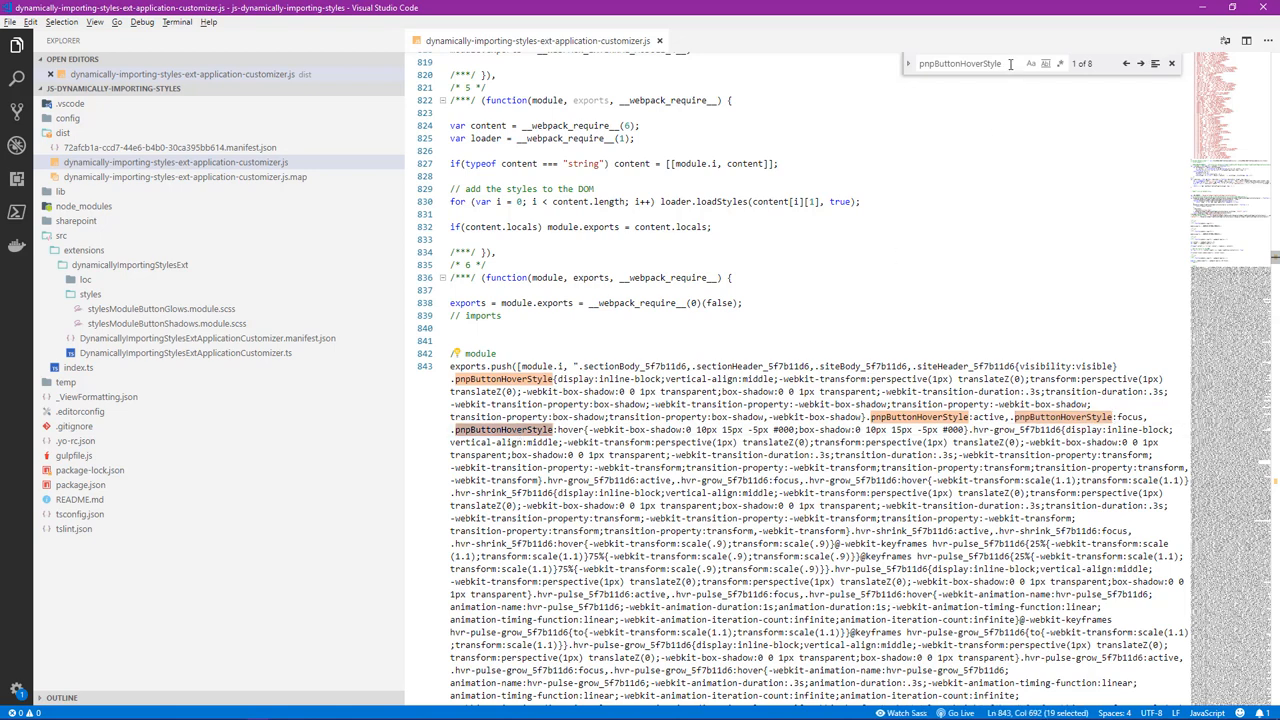
click(1124, 62)
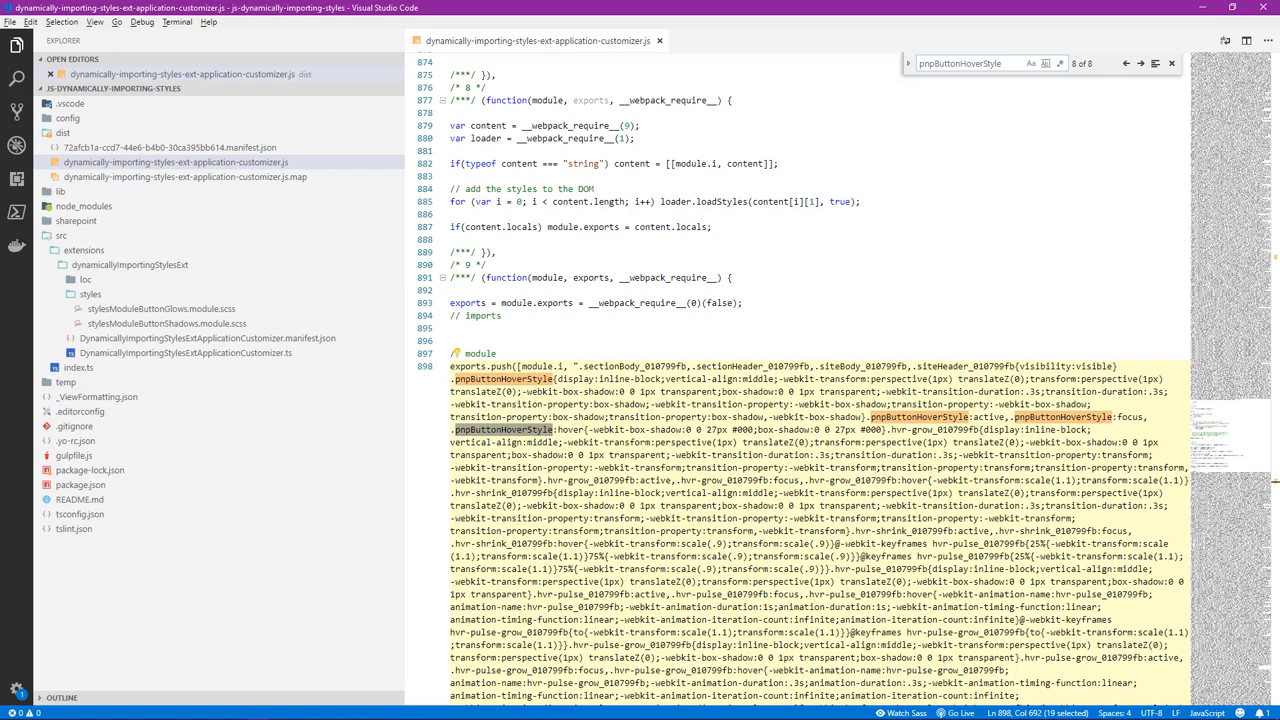
click(664, 40)
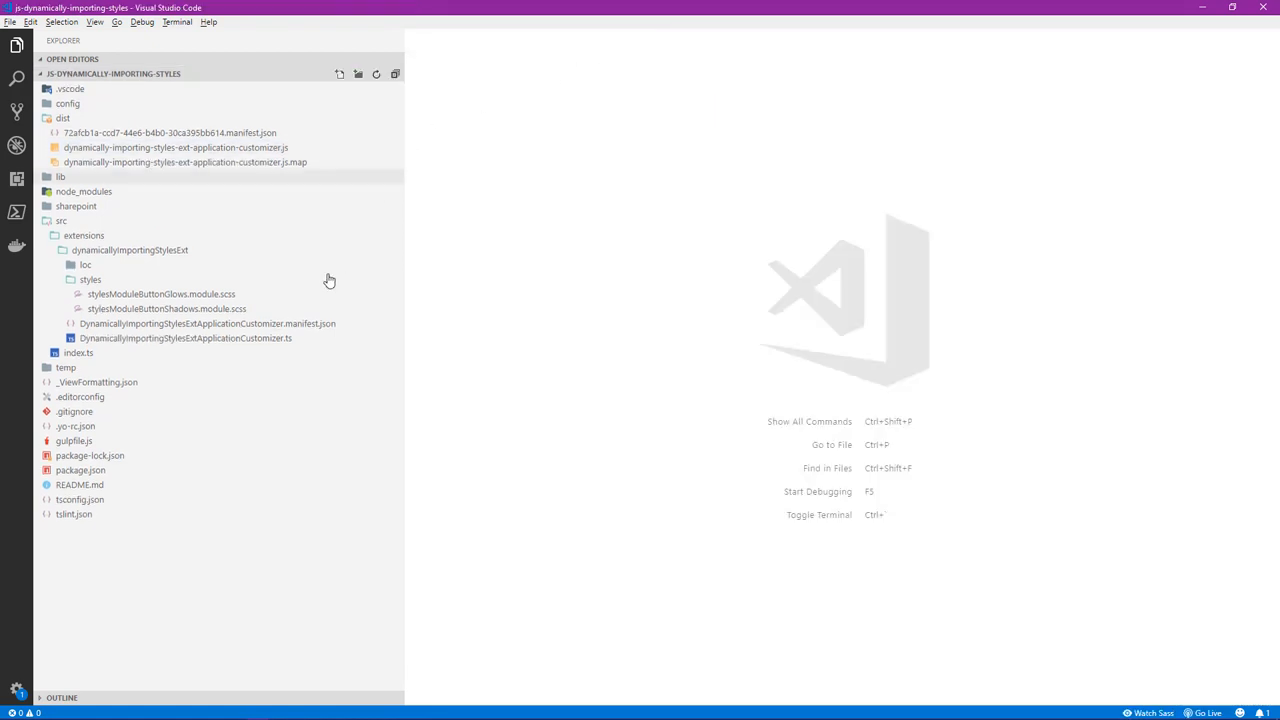
In ApplicationCustomizer.ts remove the static style imports and review the ButtonShadows dynamic-import condition
double_click(184, 338)
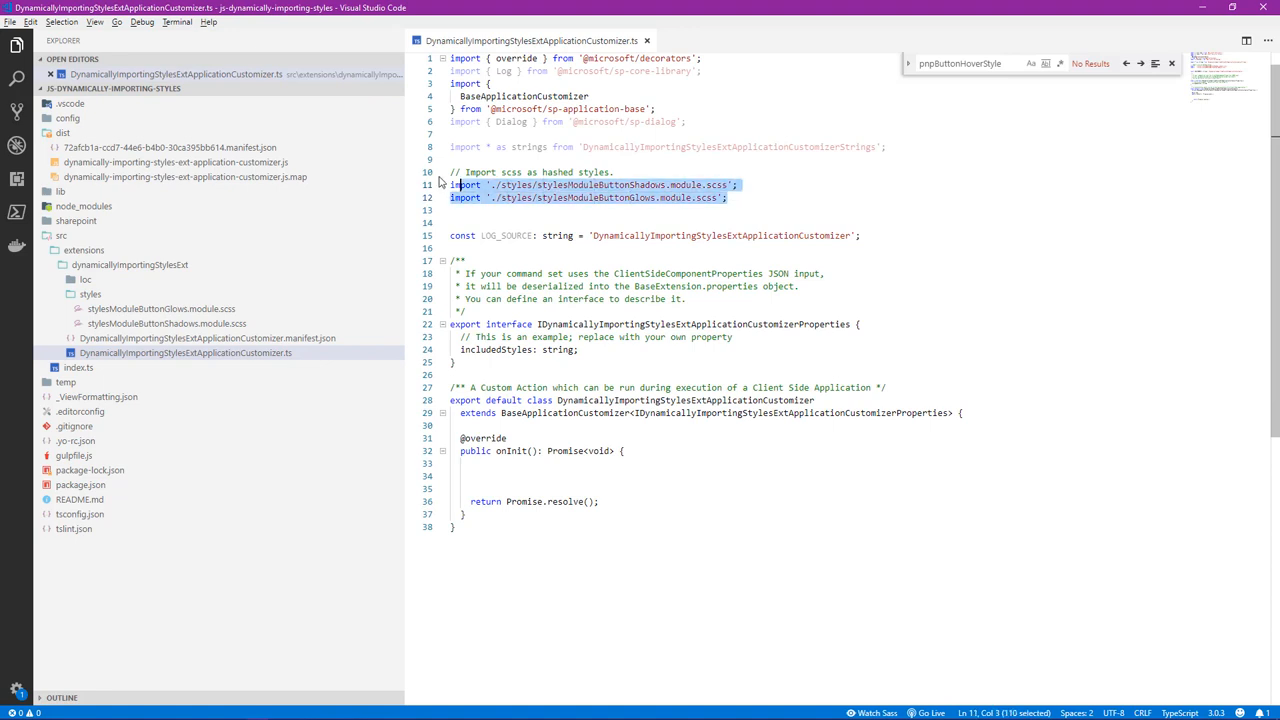
key(Delete)
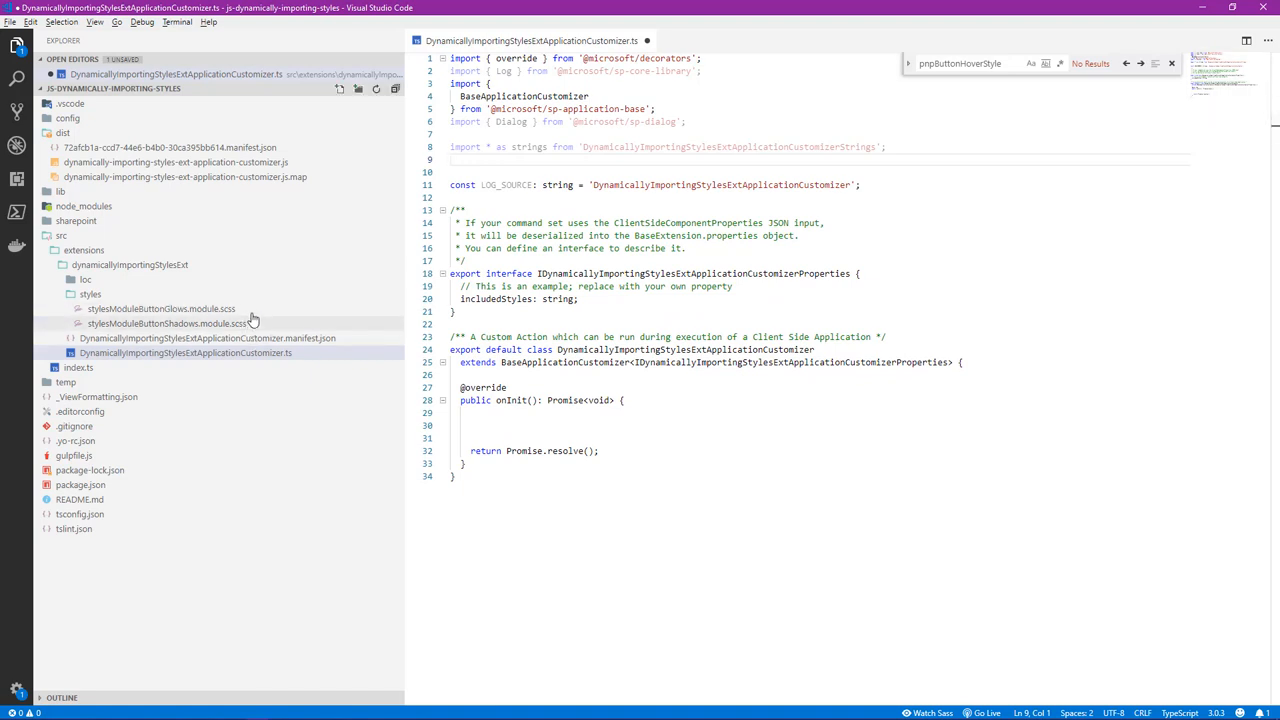
mouse_move(162, 308)
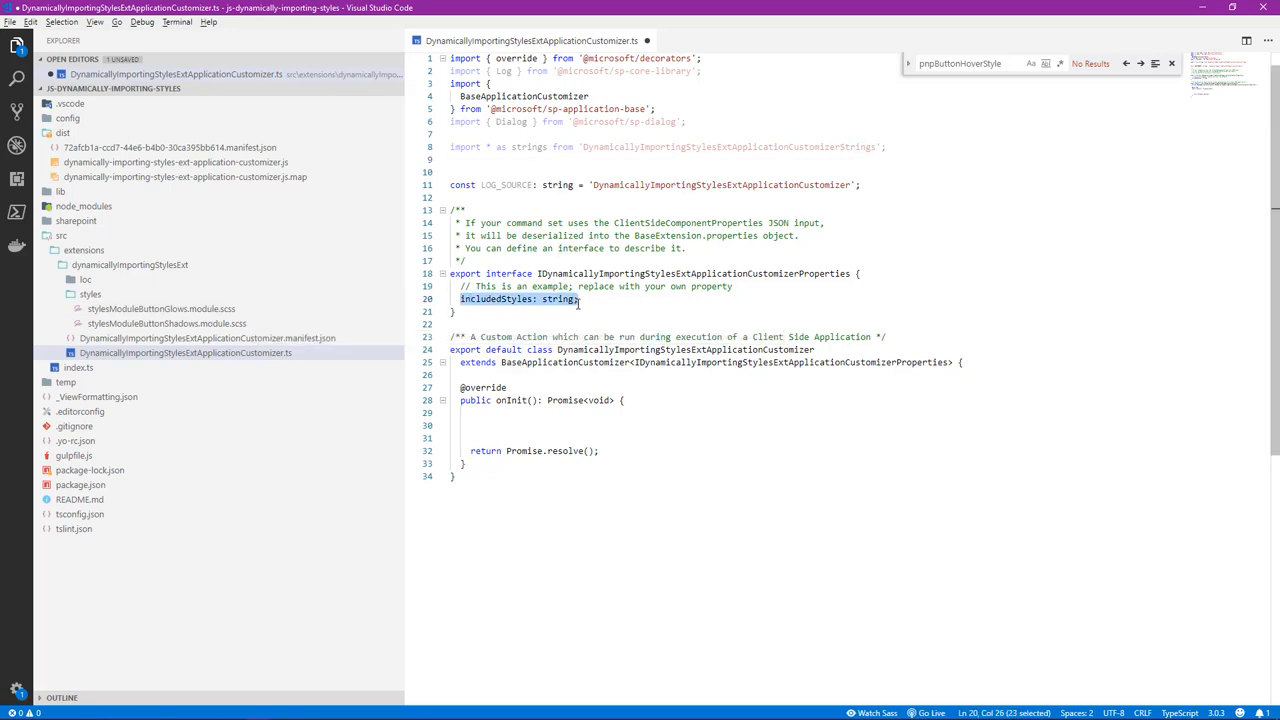
mouse_move(608, 368)
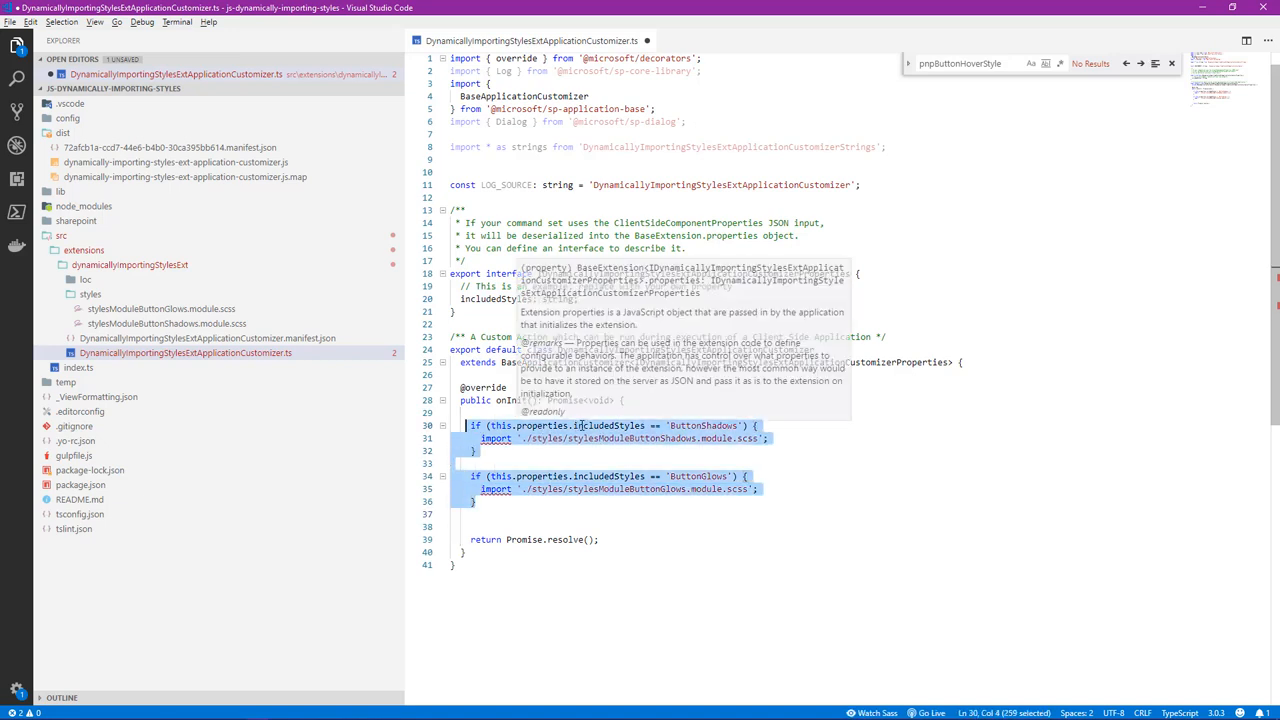
mouse_move(690, 424)
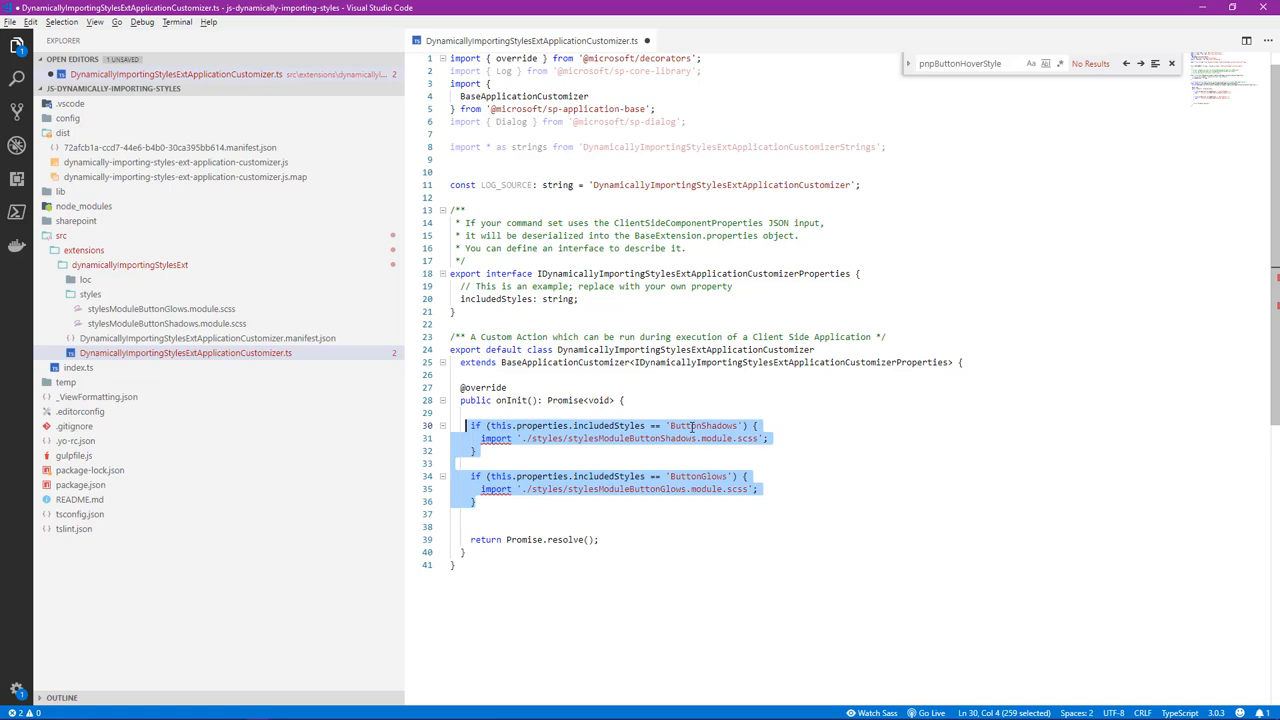
double_click(696, 476)
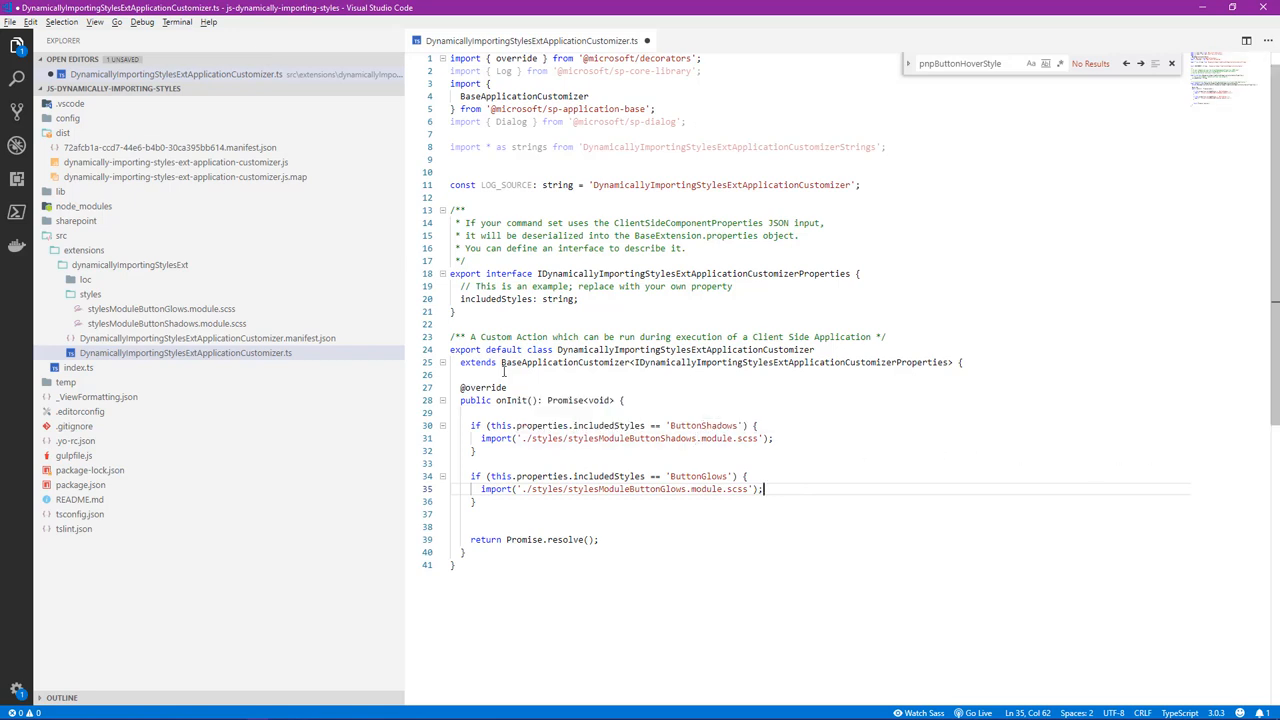
mouse_move(164, 308)
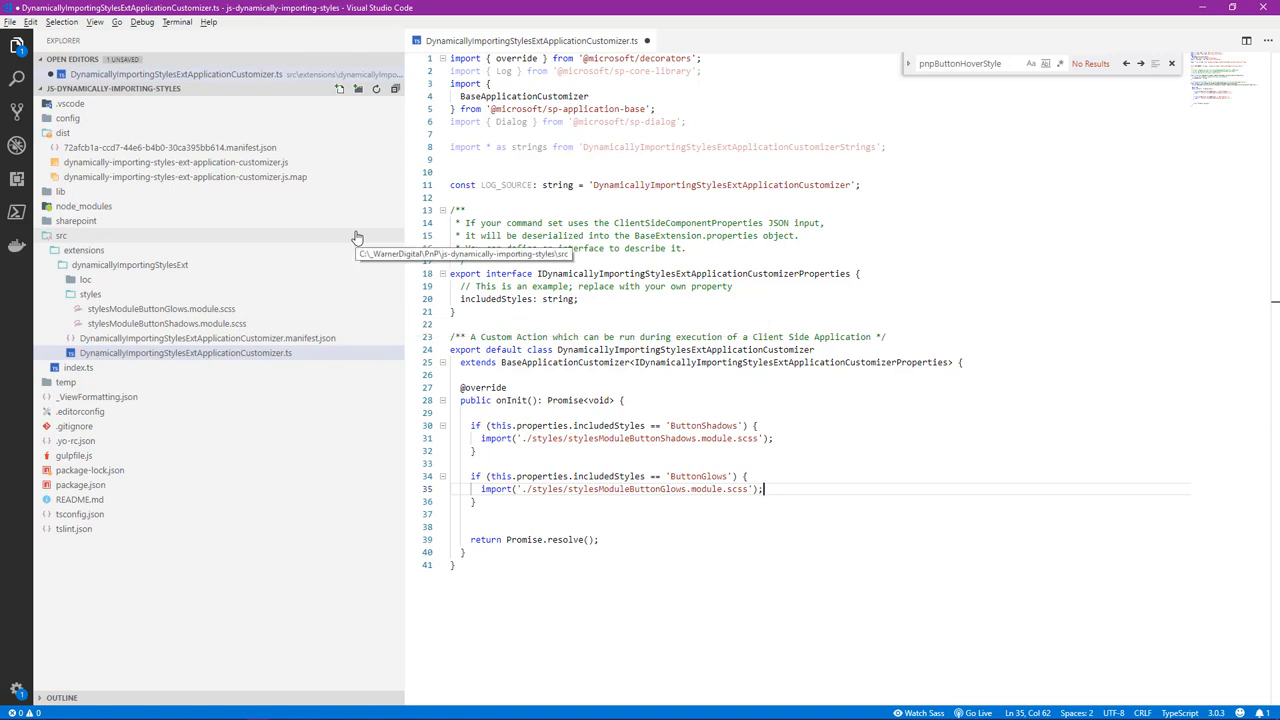
mouse_move(356, 236)
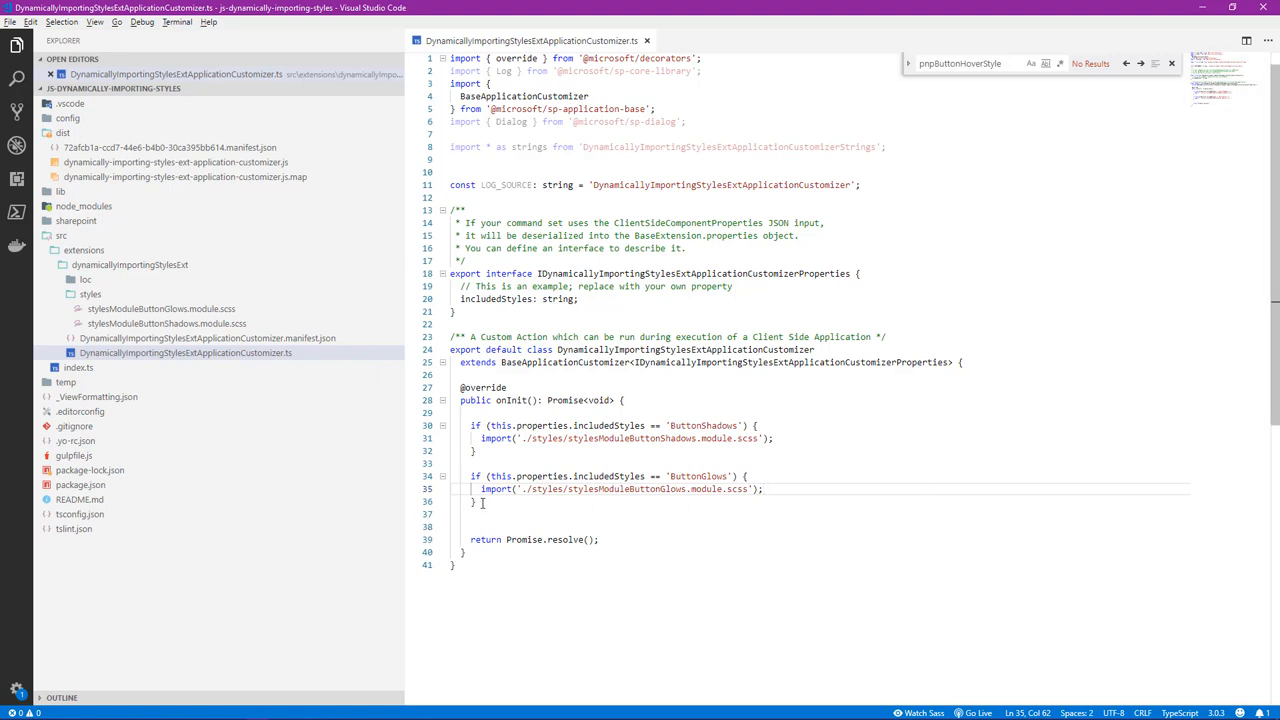
drag(480, 488, 464, 424)
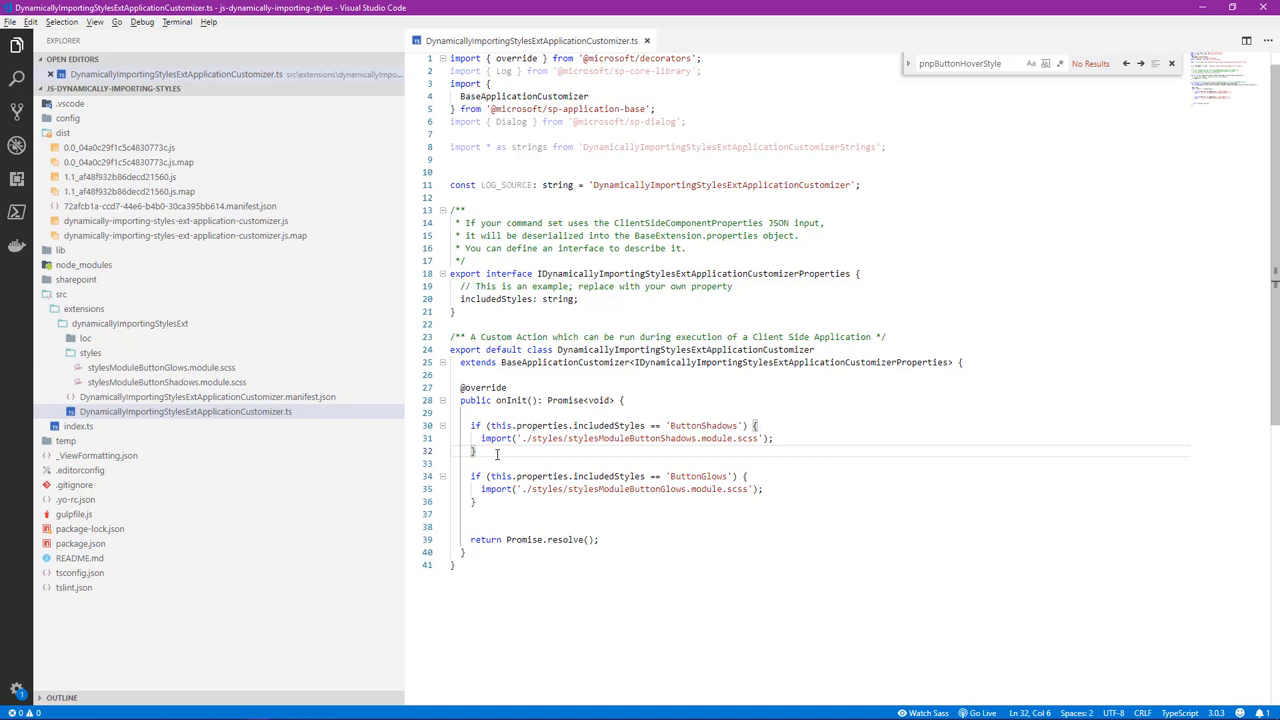
mouse_move(184, 240)
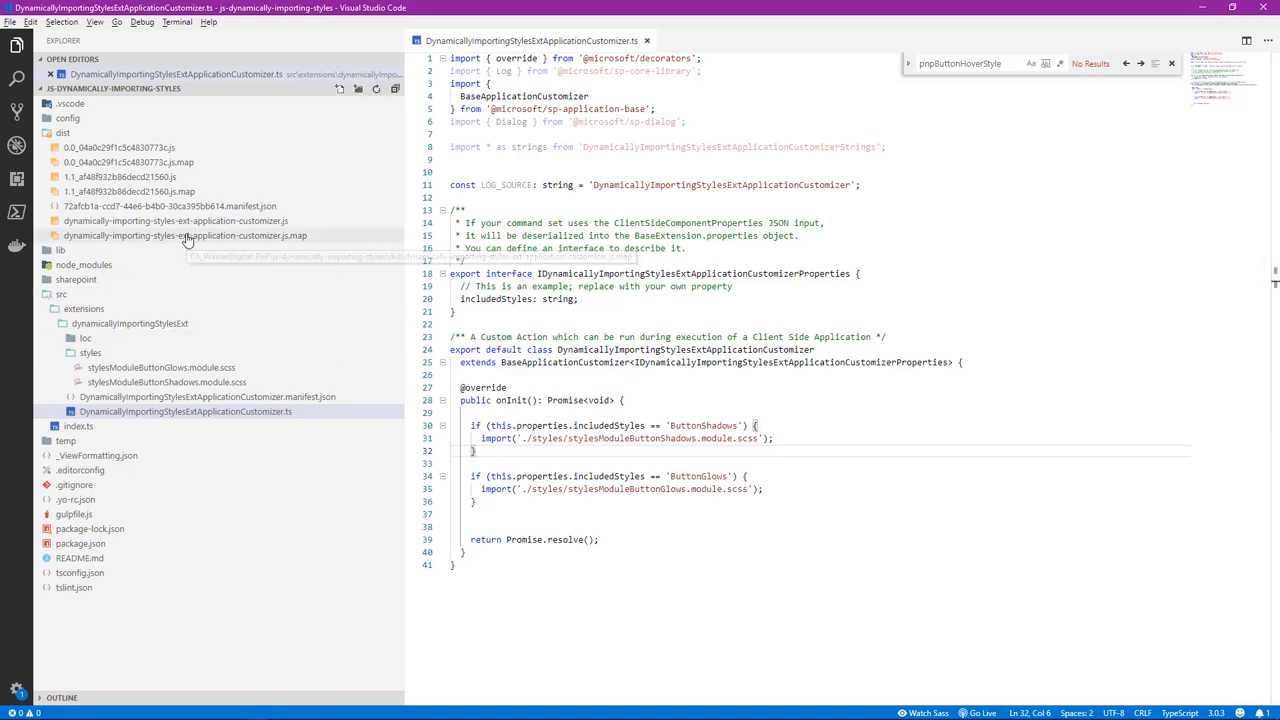
click(64, 132)
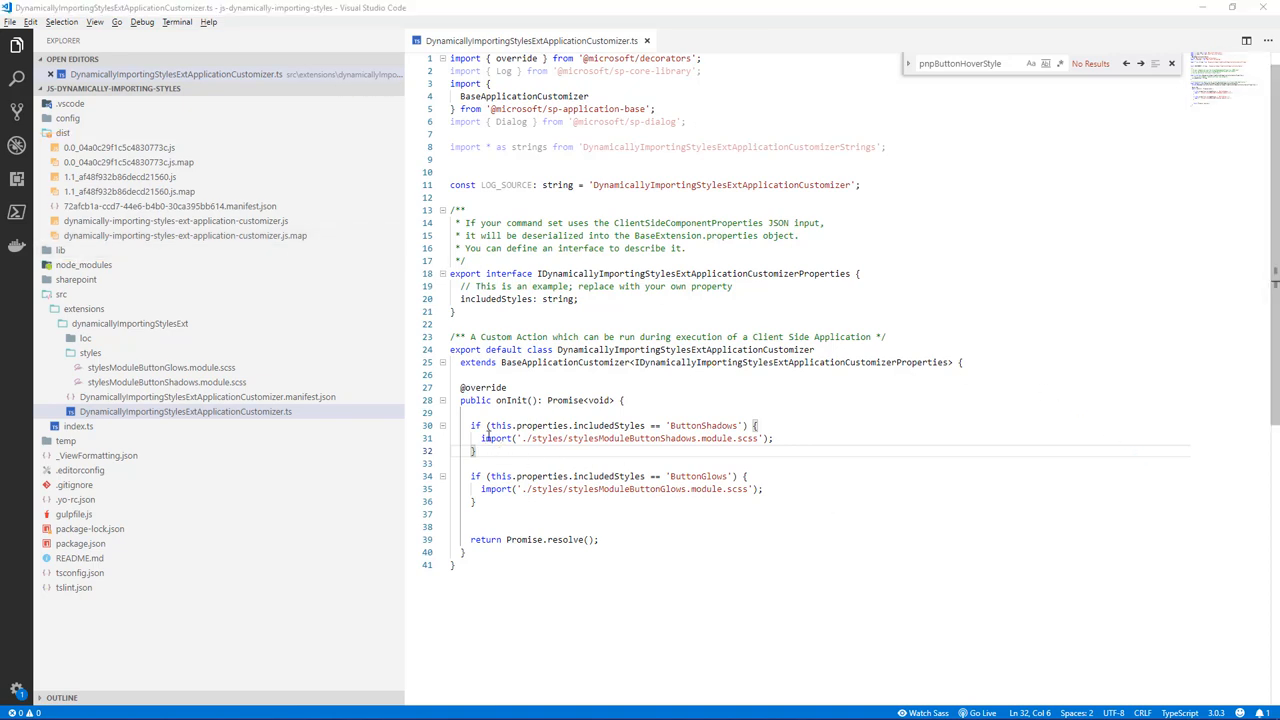
double_click(492, 438)
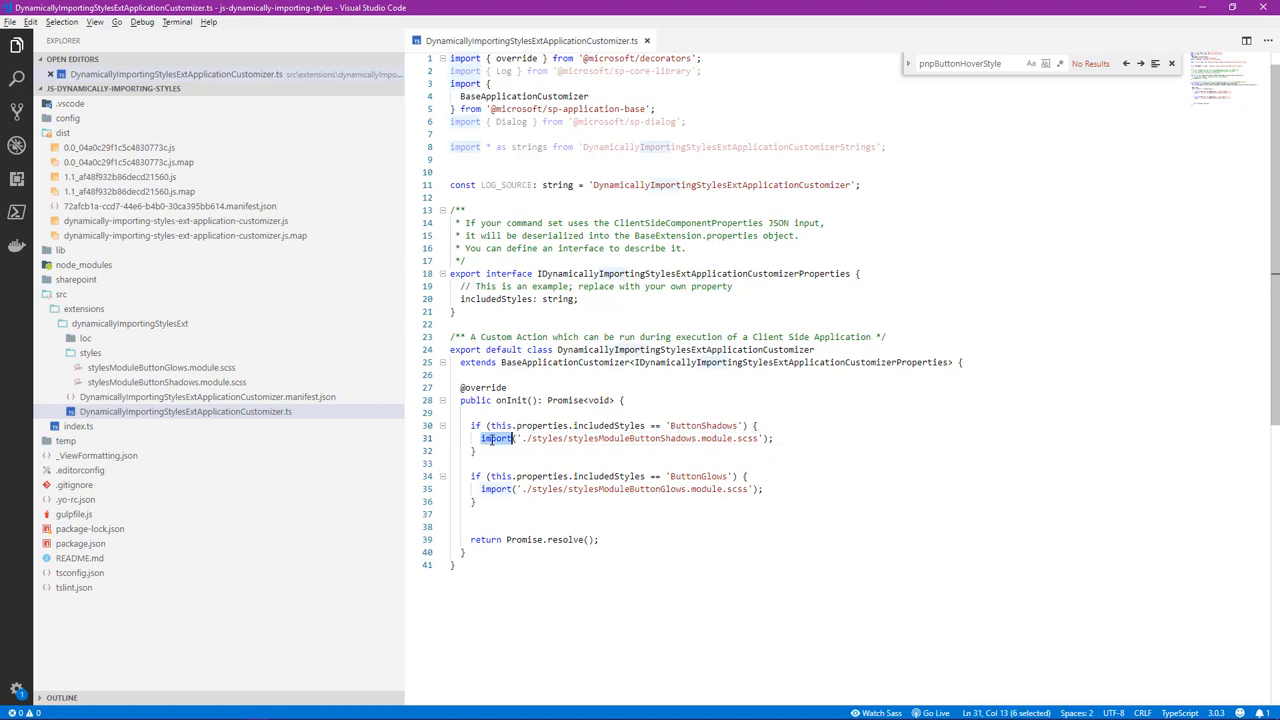
click(488, 488)
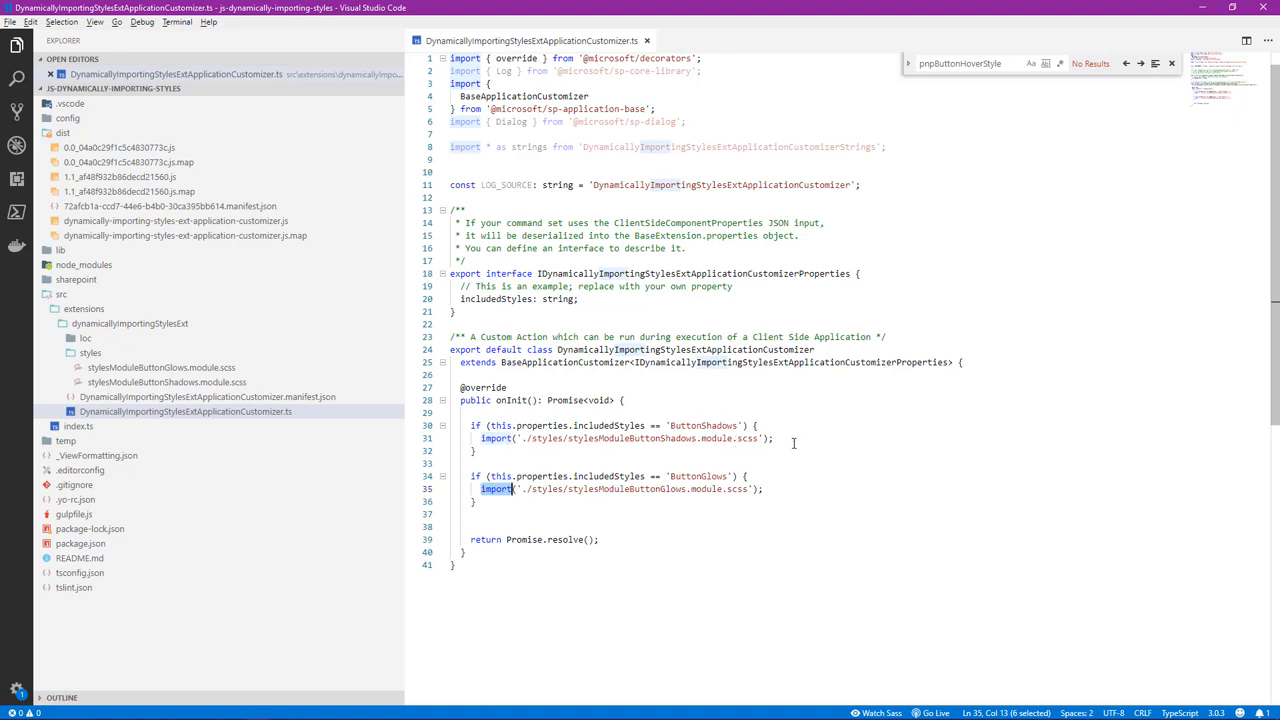
mouse_move(188, 152)
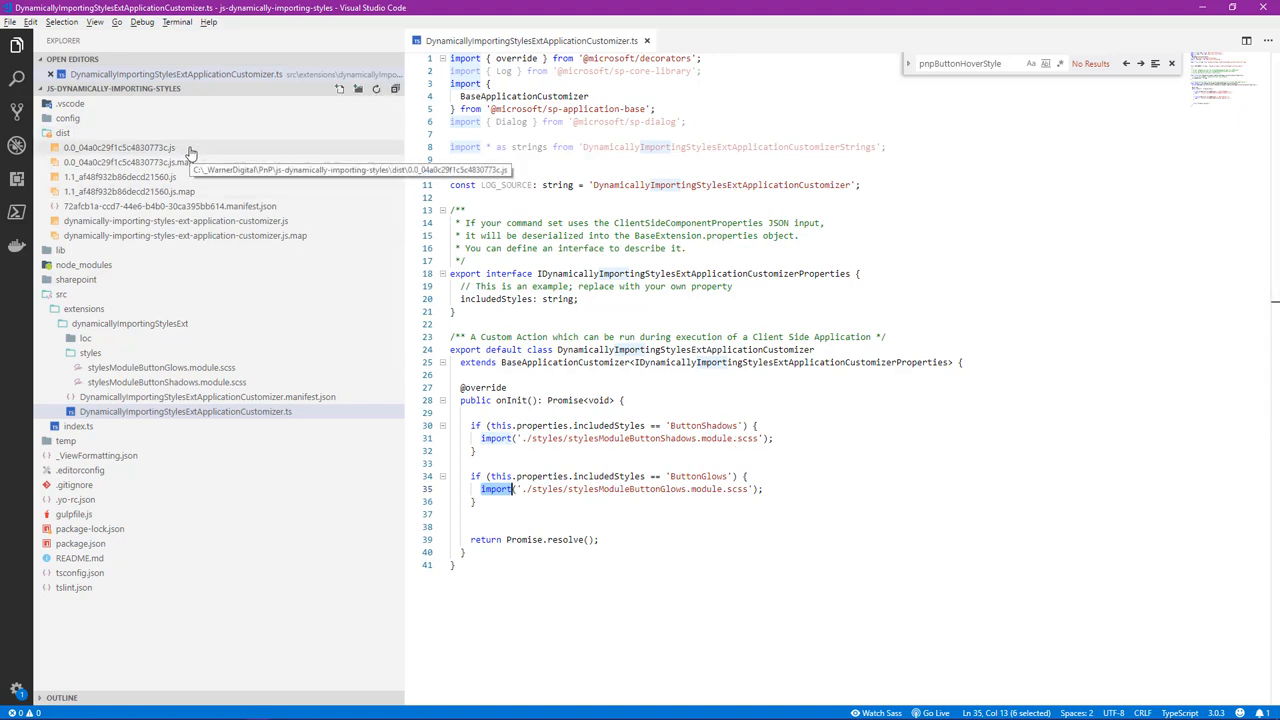
click(118, 148)
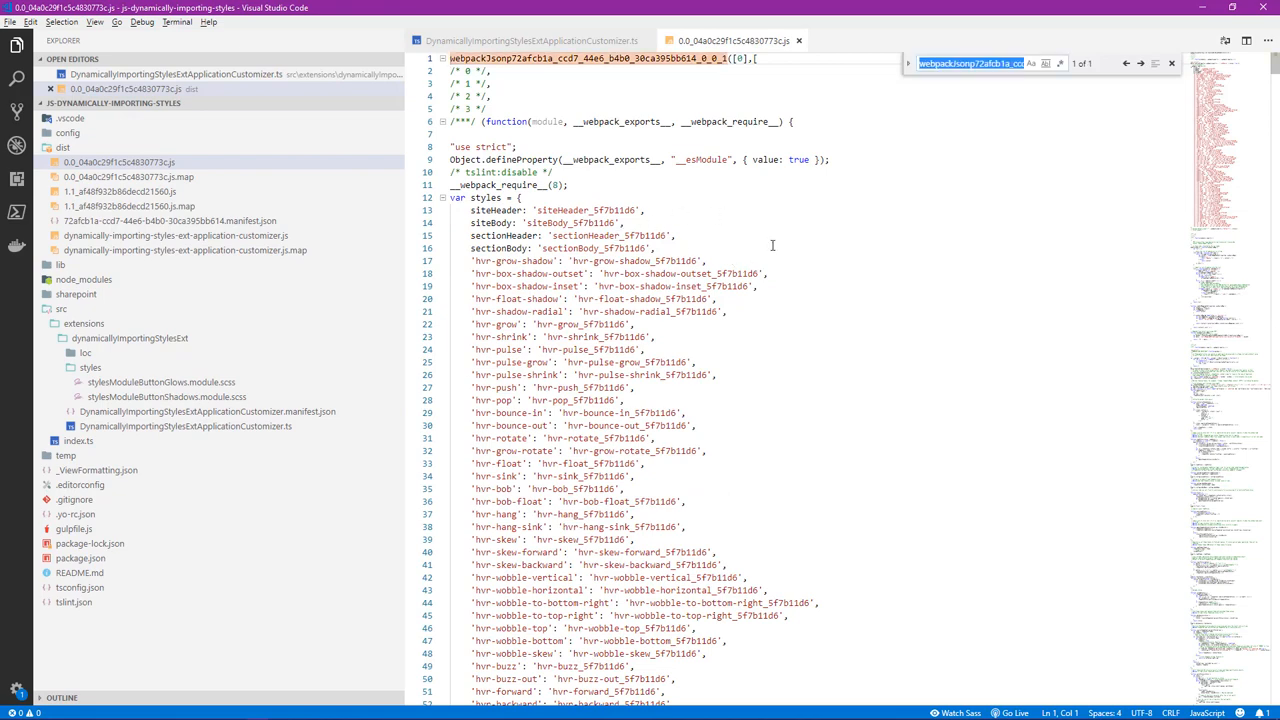
text(pn)
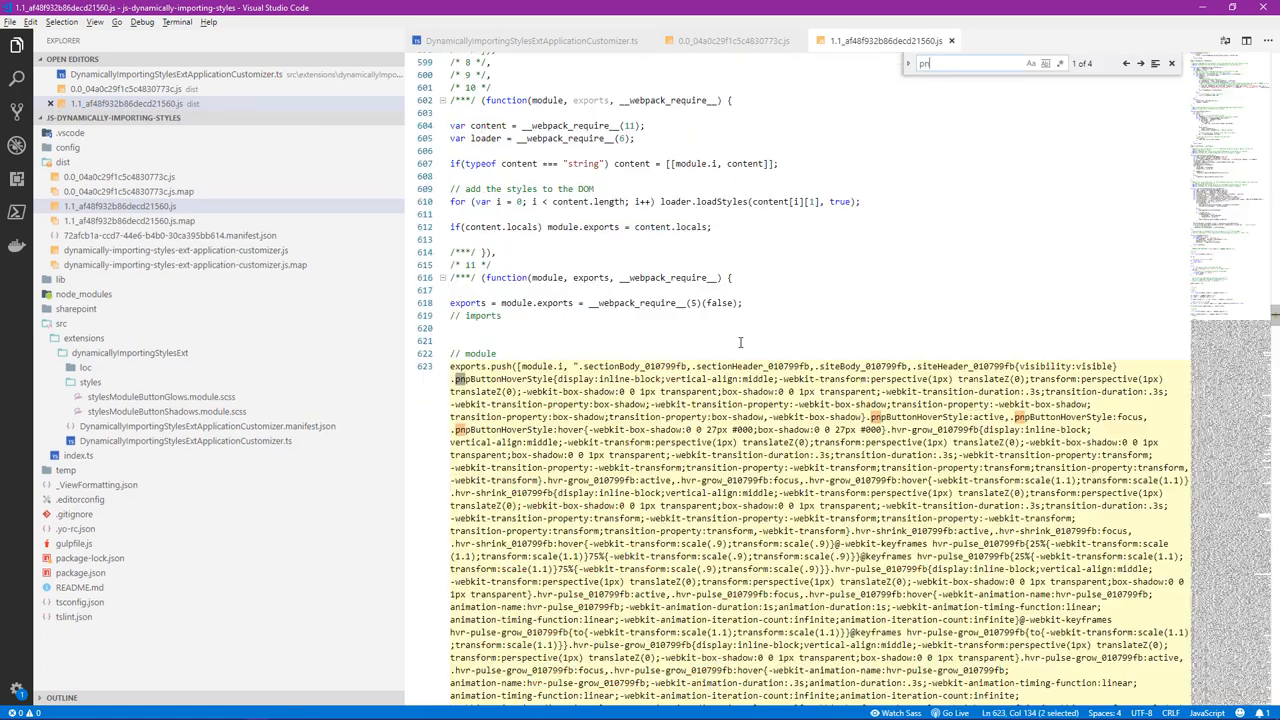
text(pbutton)
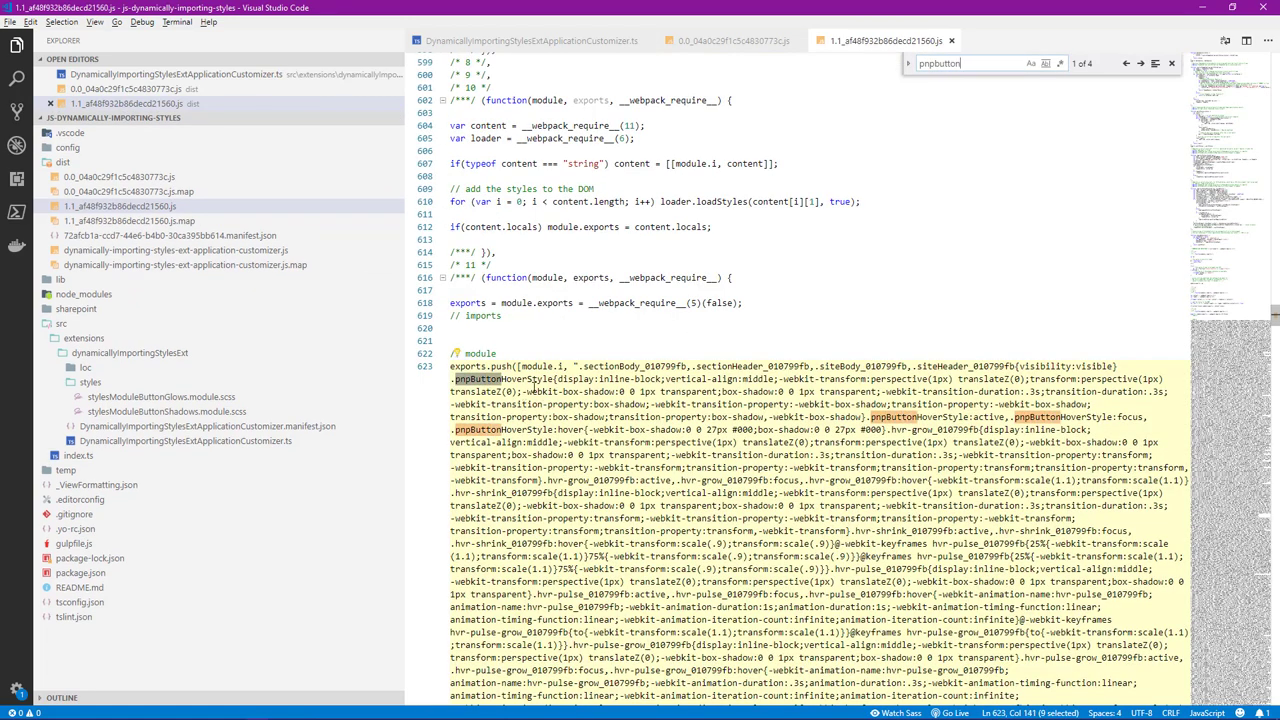
double_click(530, 380)
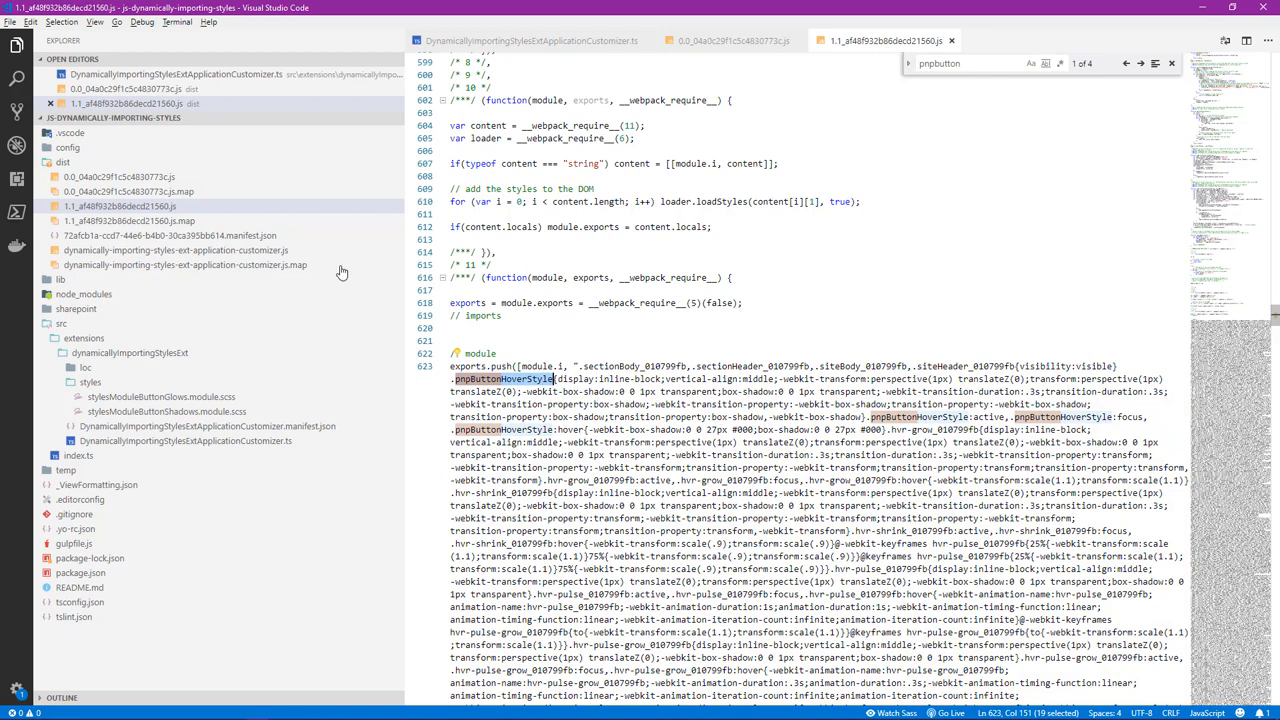
mouse_move(458, 204)
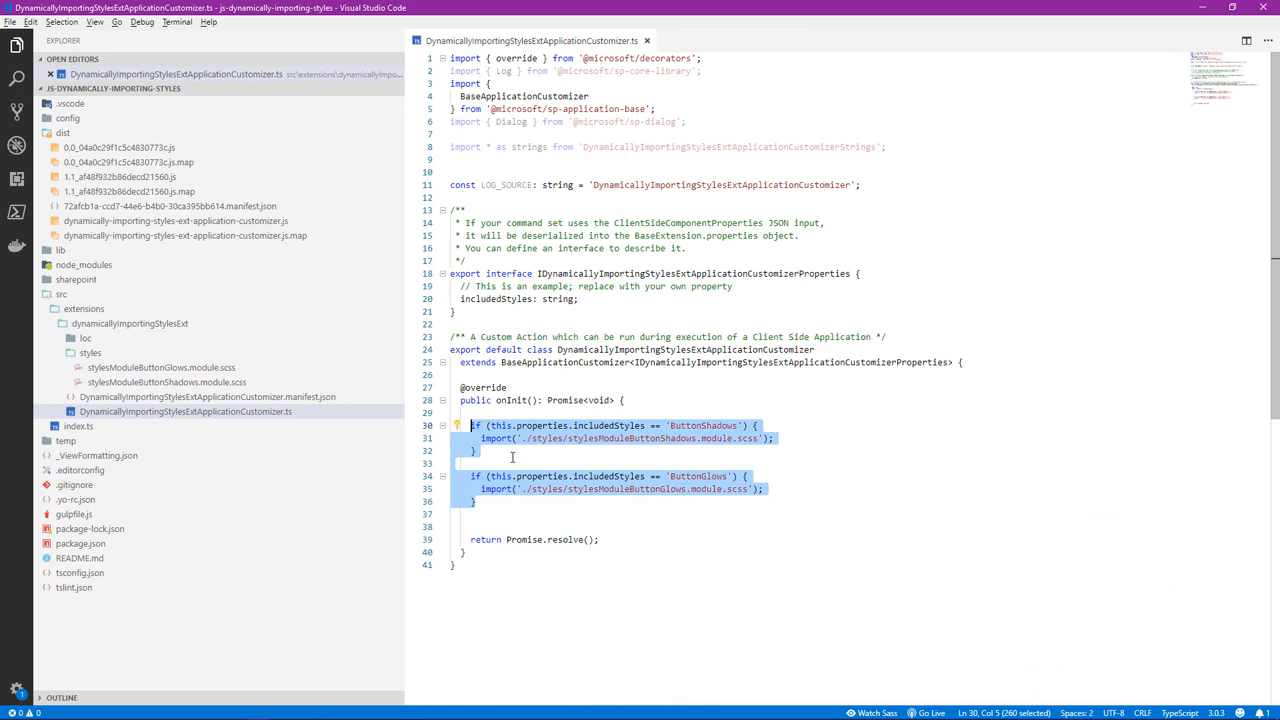
mouse_move(664, 456)
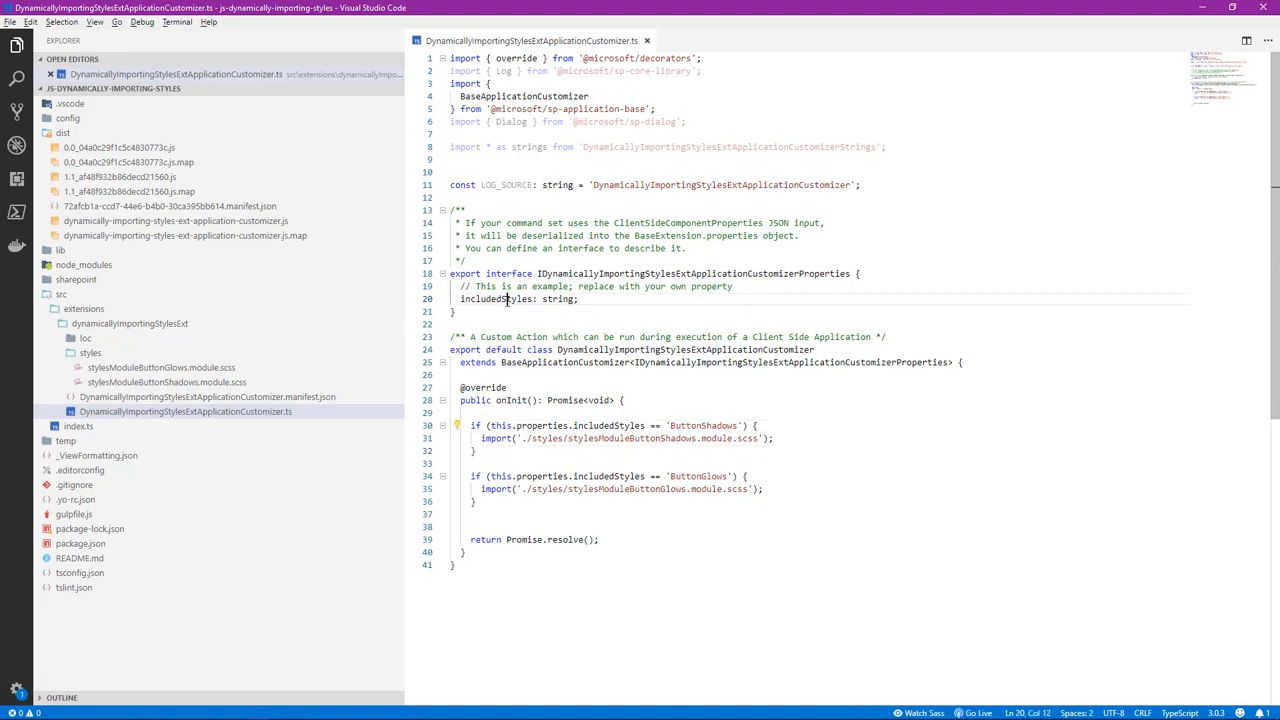
double_click(700, 424)
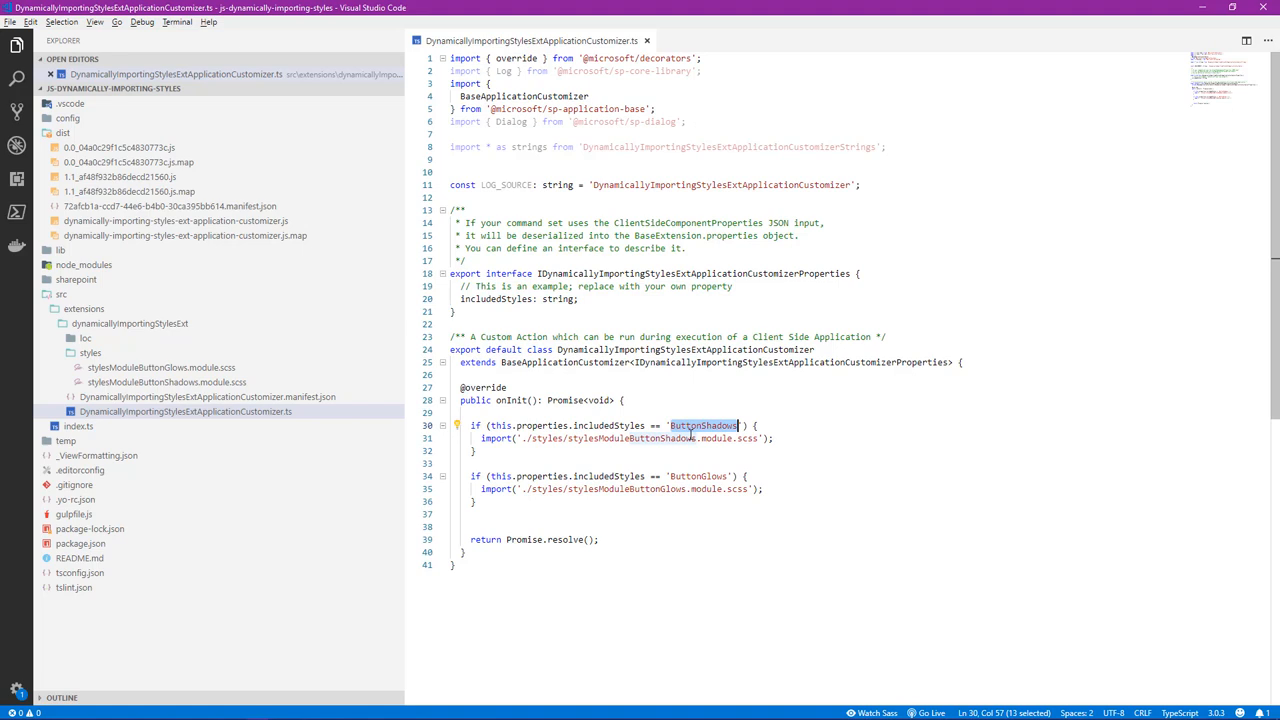
double_click(700, 476)
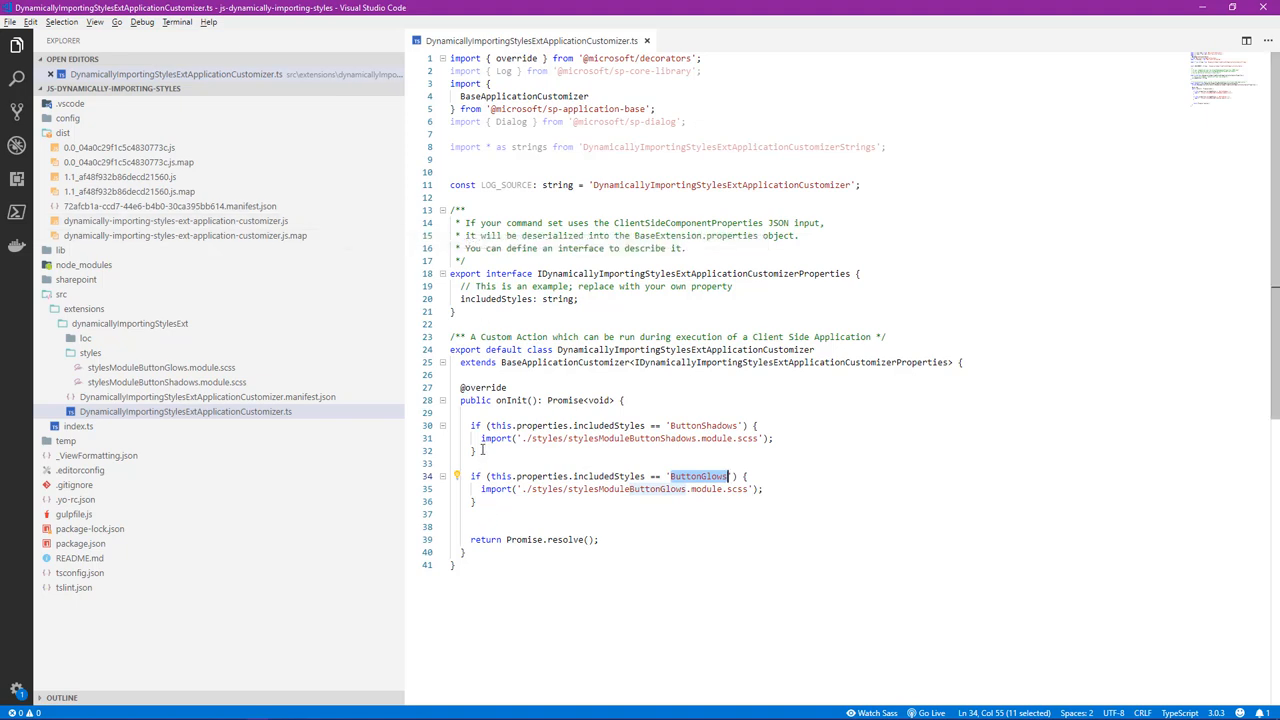
mouse_move(1044, 492)
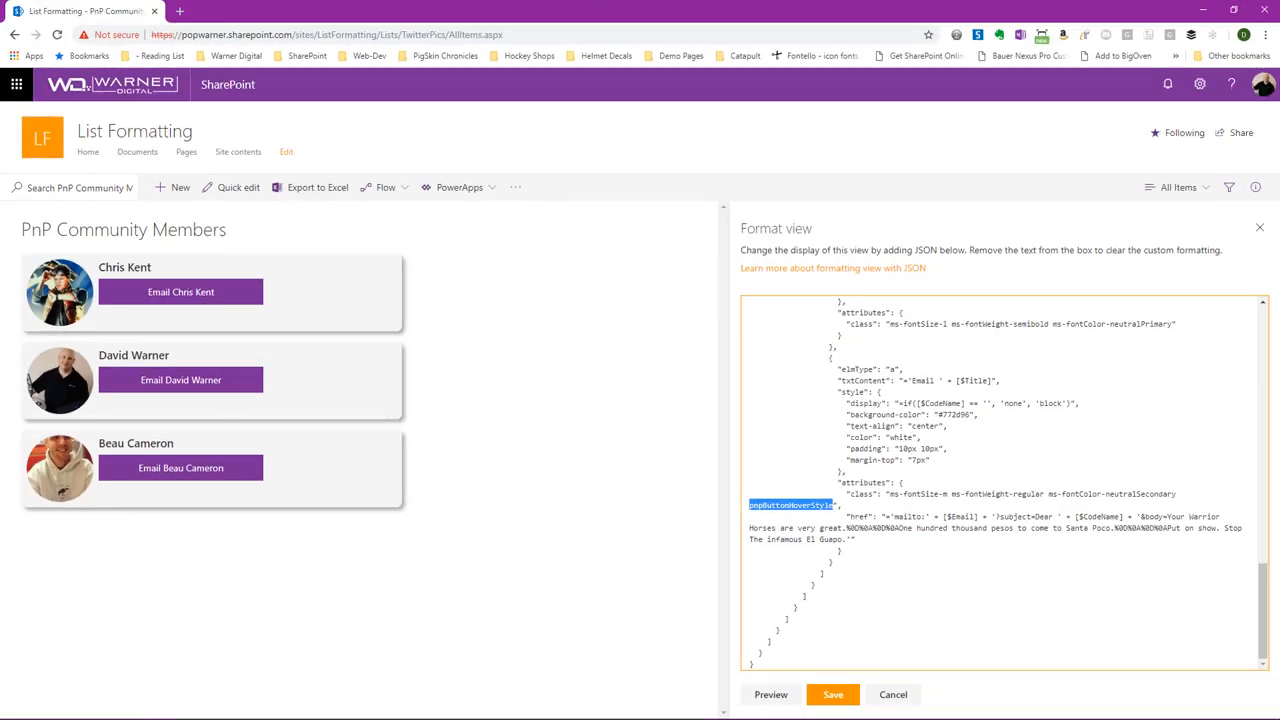
mouse_move(634, 436)
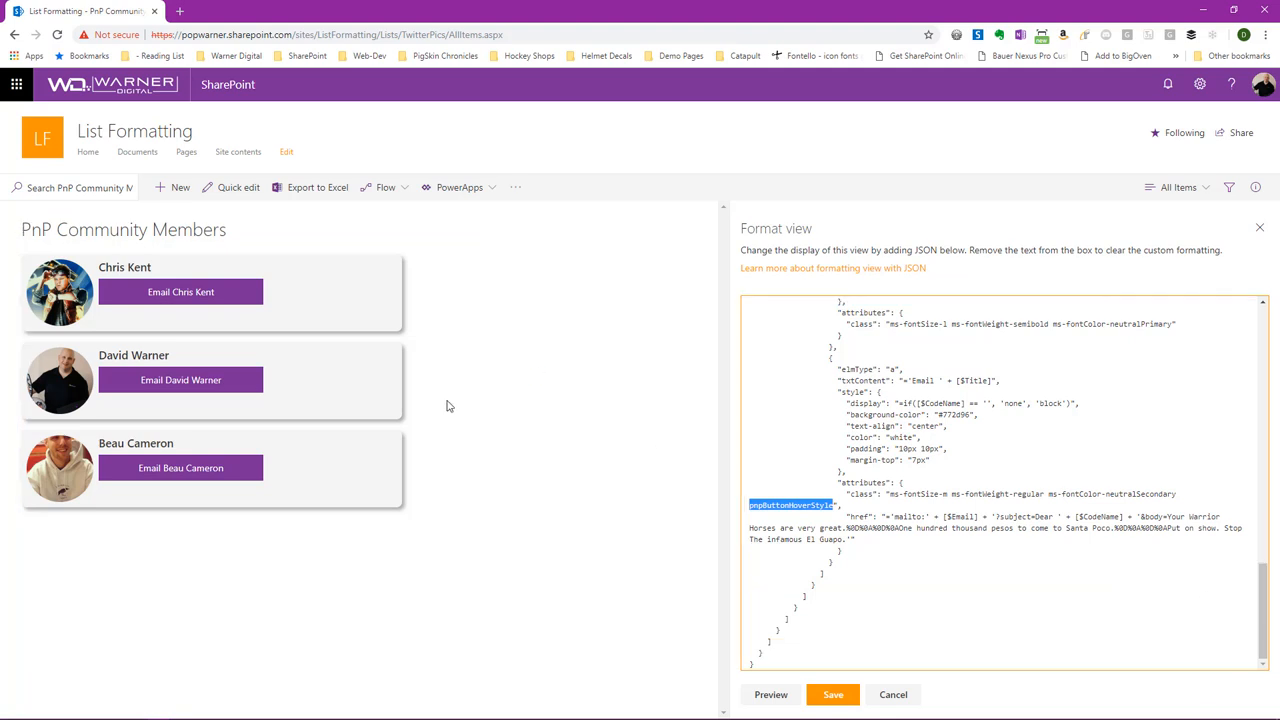
mouse_move(196, 298)
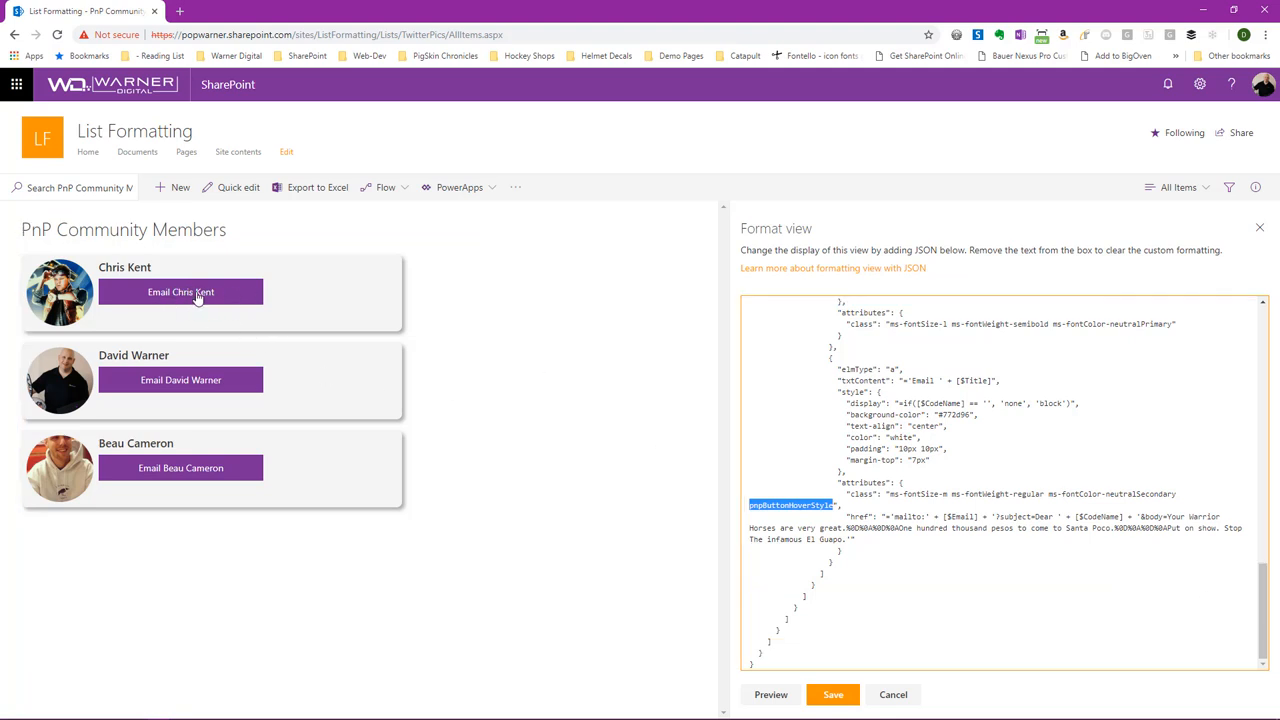
mouse_move(552, 304)
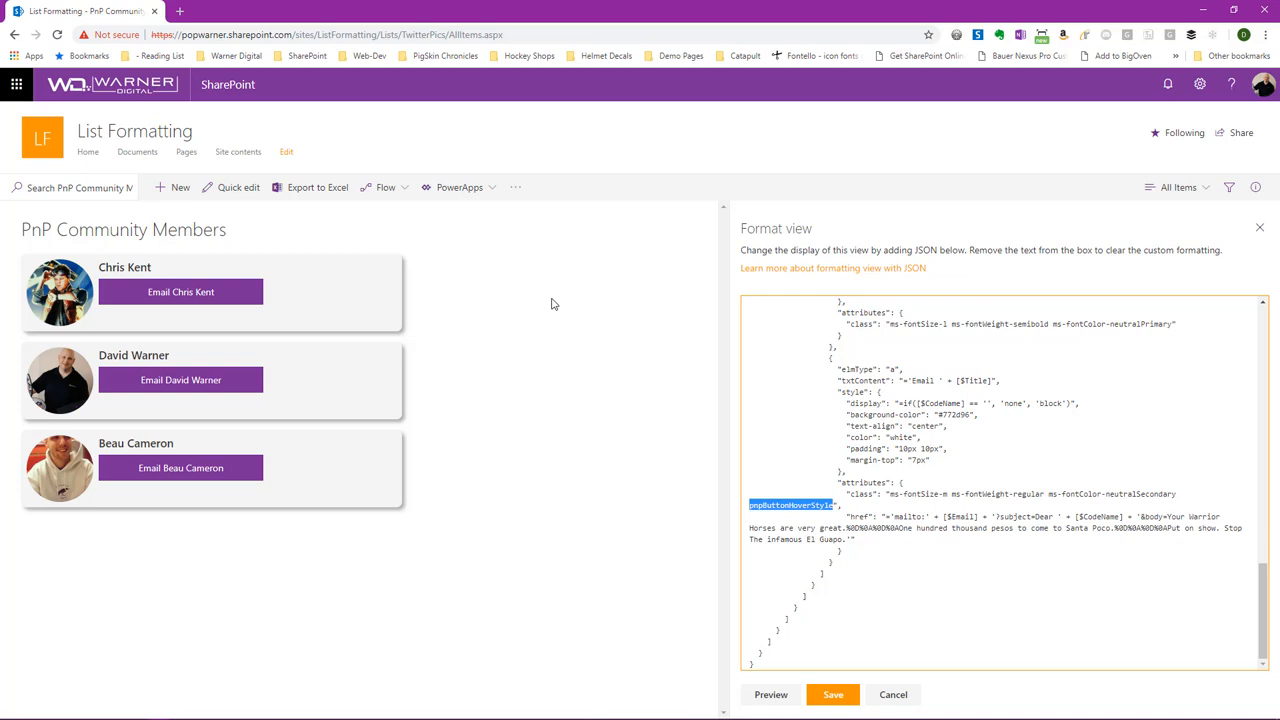
mouse_move(540, 306)
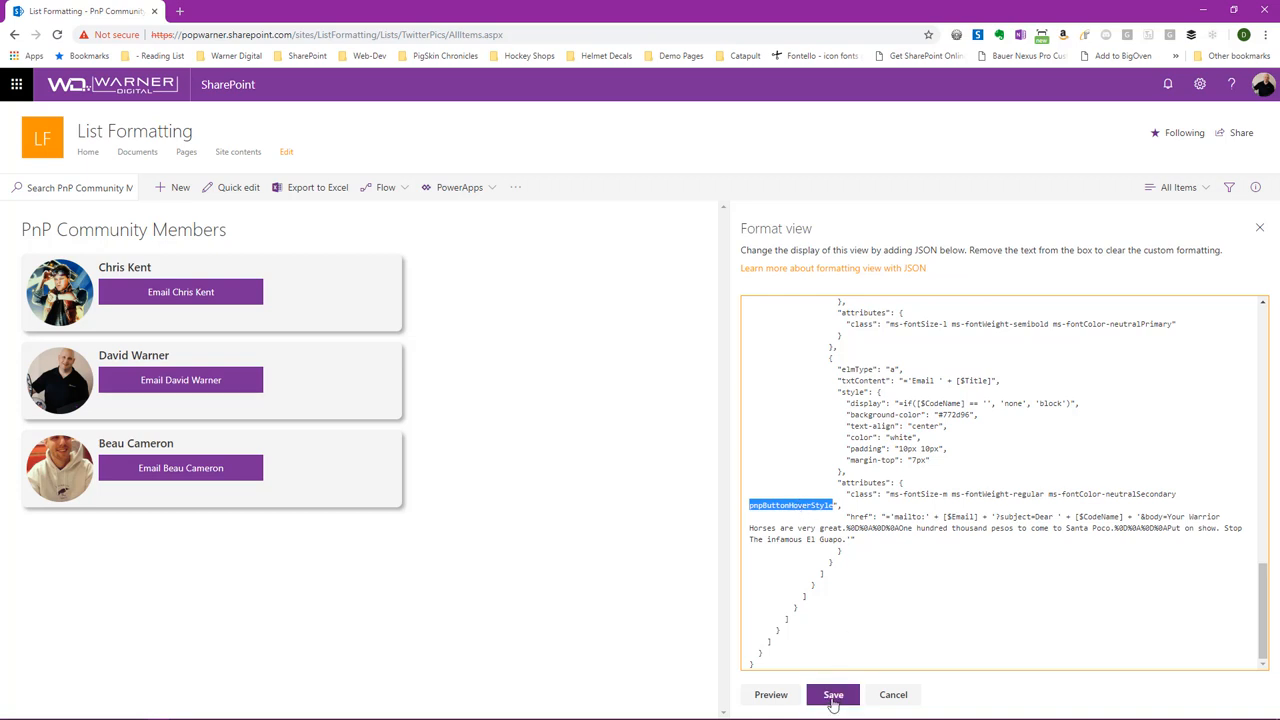
Save the pnpButtonHoverStyle view formatting JSON and close the Format view pane
click(838, 696)
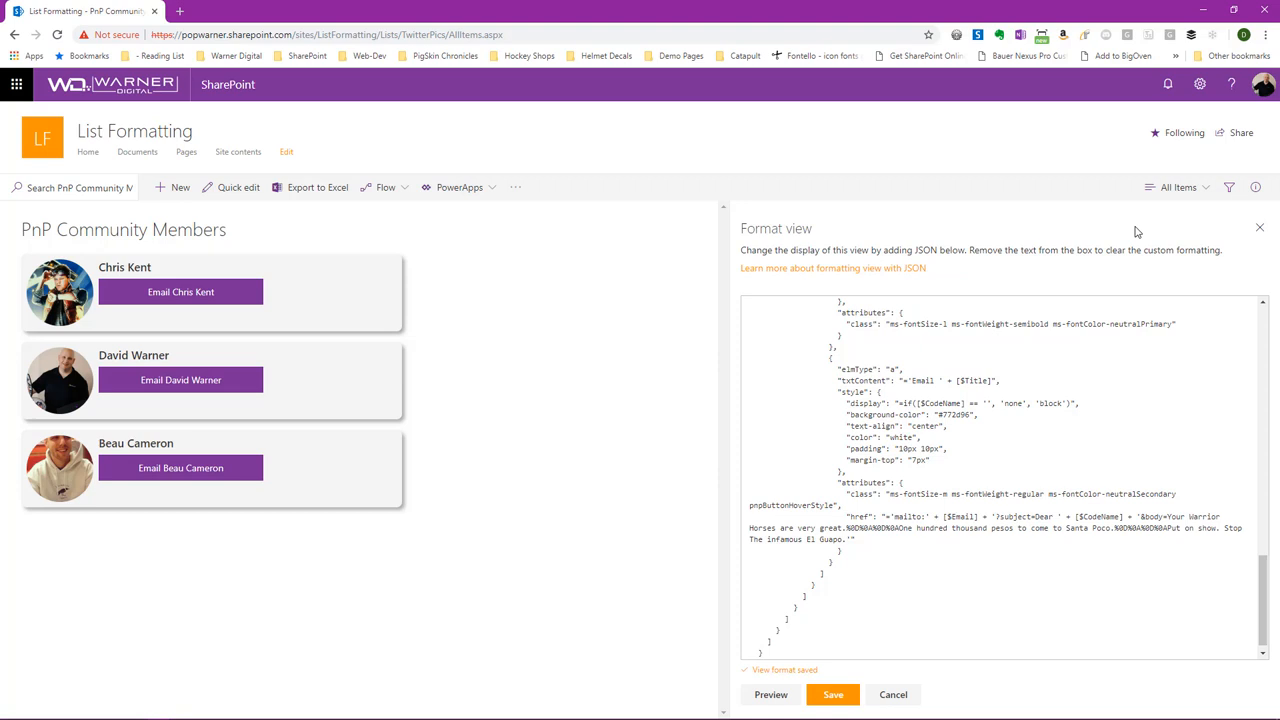
click(832, 696)
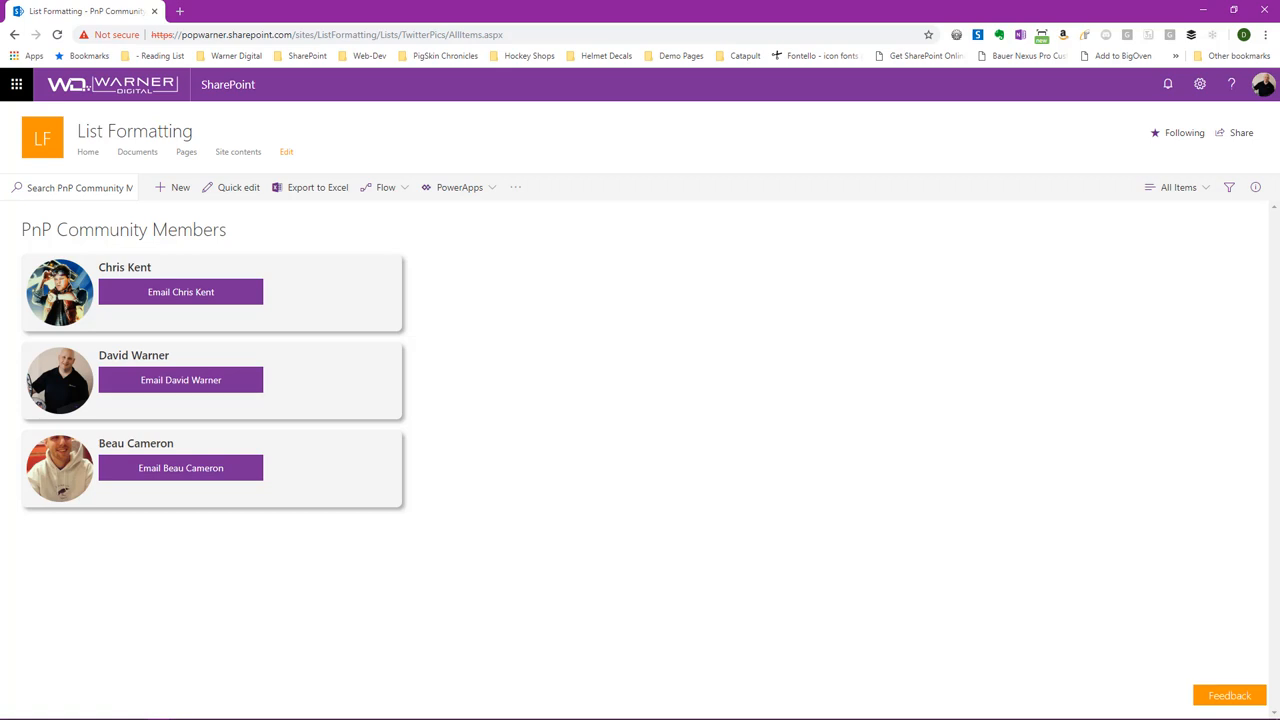
mouse_move(612, 218)
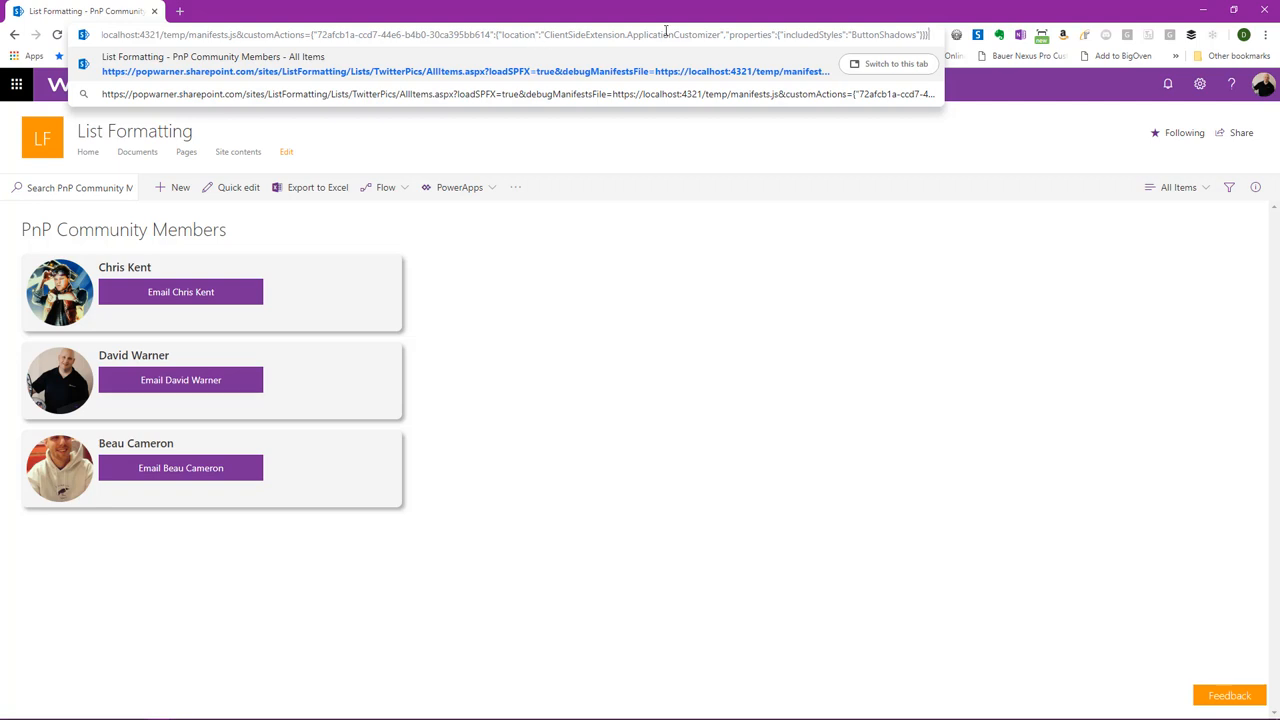
Reload the list via the debug URL with includedStyles=ButtonShadows and allow debug scripts
double_click(842, 32)
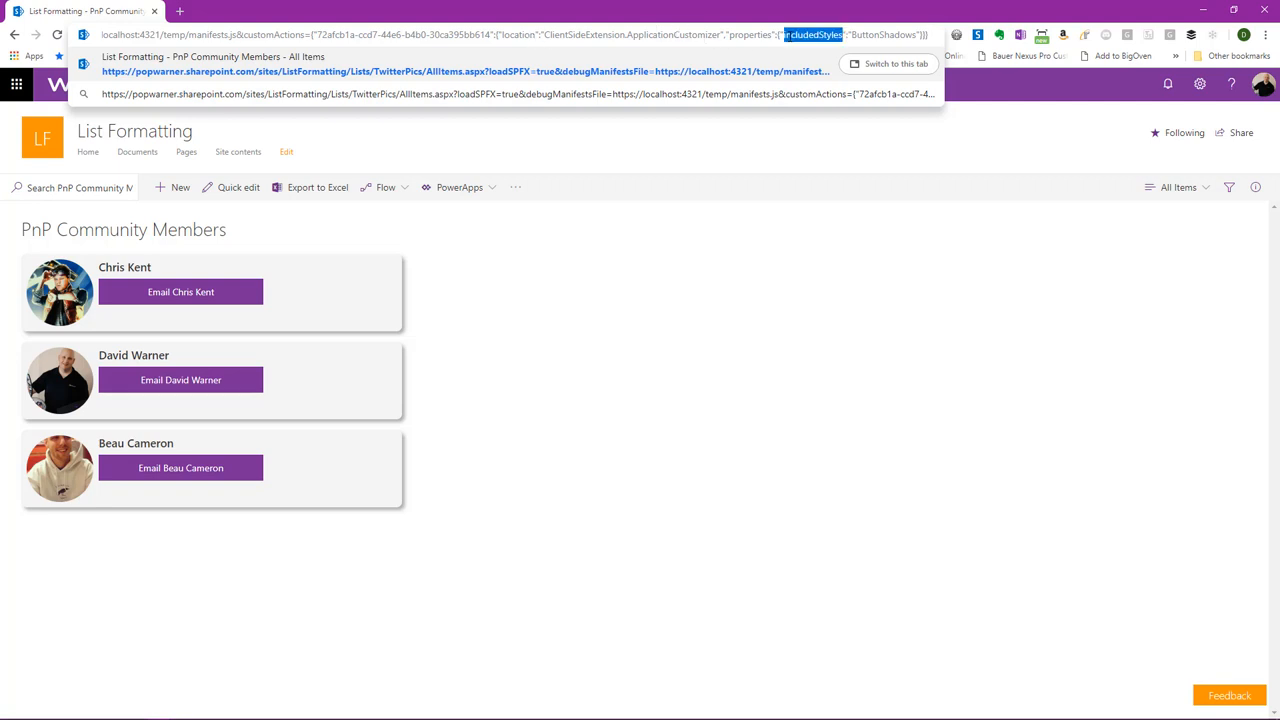
click(860, 30)
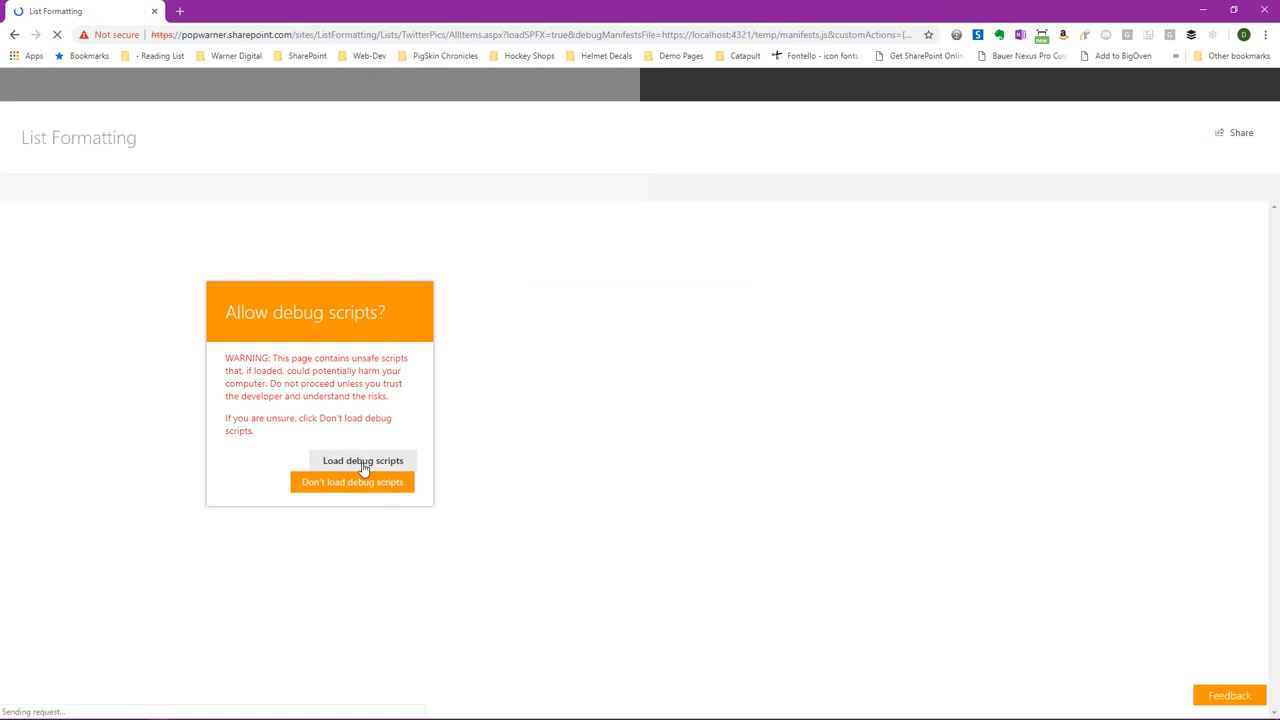
click(362, 460)
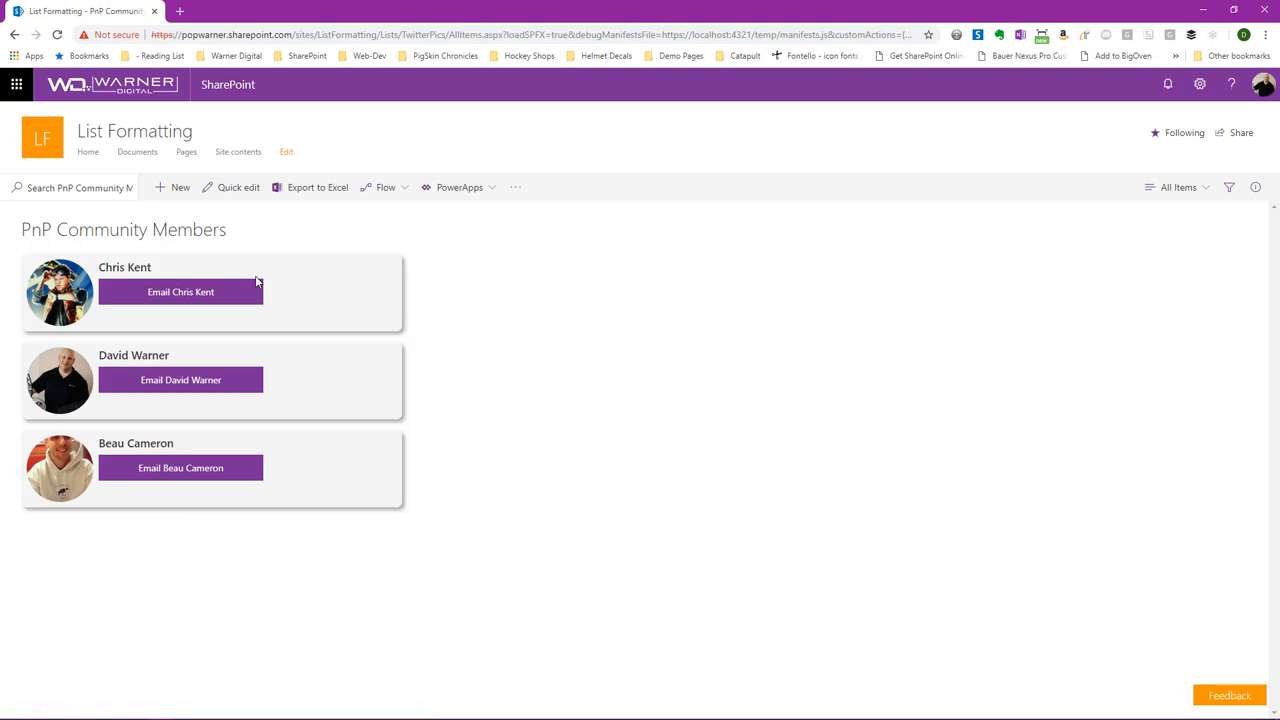
mouse_move(570, 348)
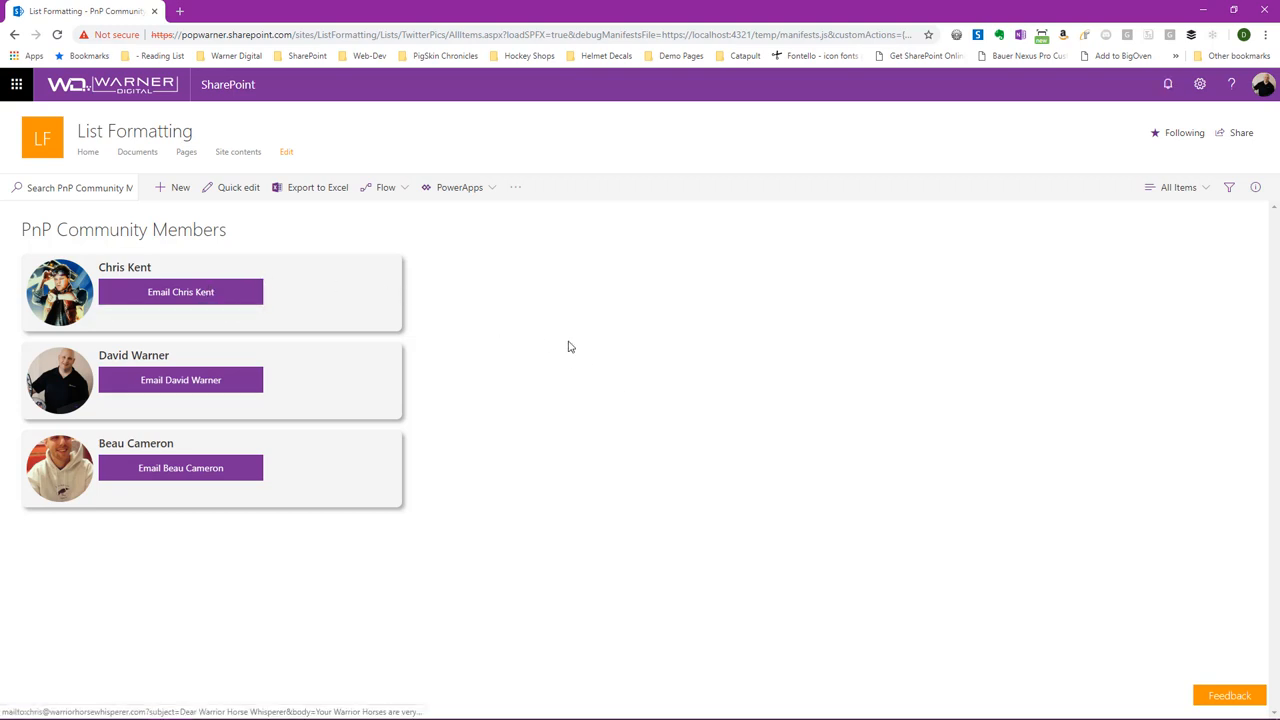
Reload with the developer tools Network log visible and allow debug scripts to watch localhost chunks
key(F12)
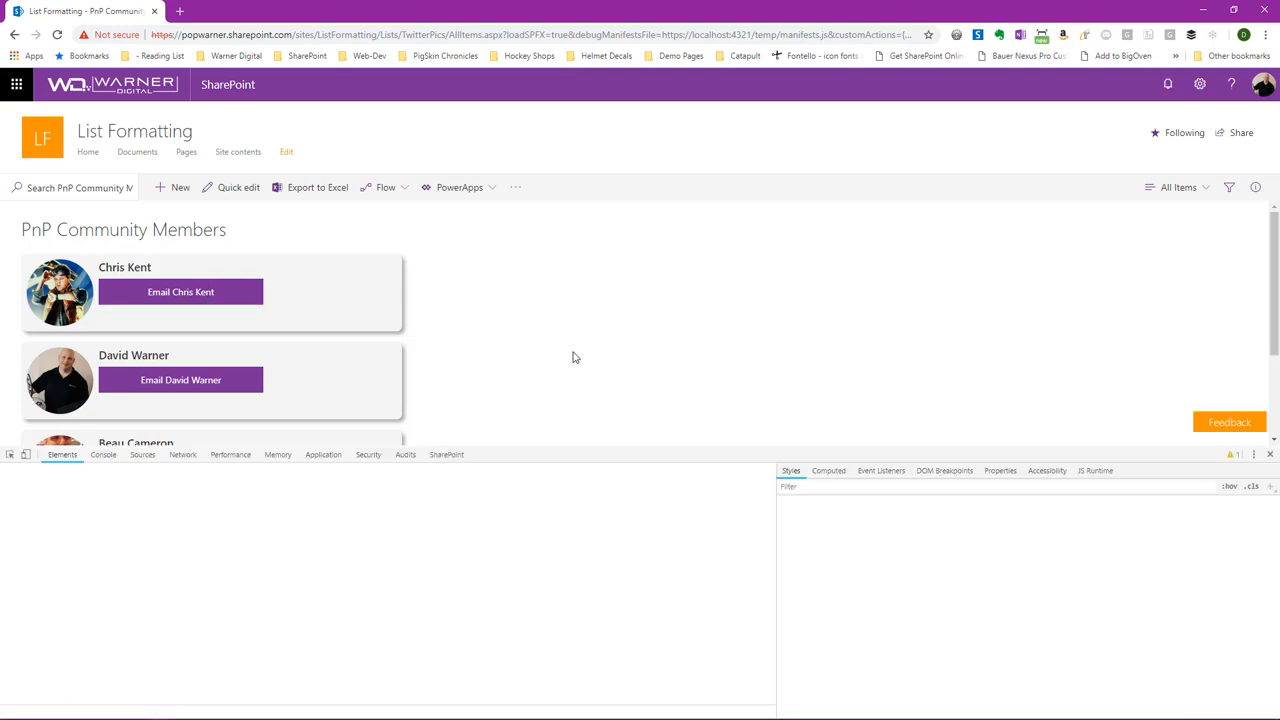
click(182, 454)
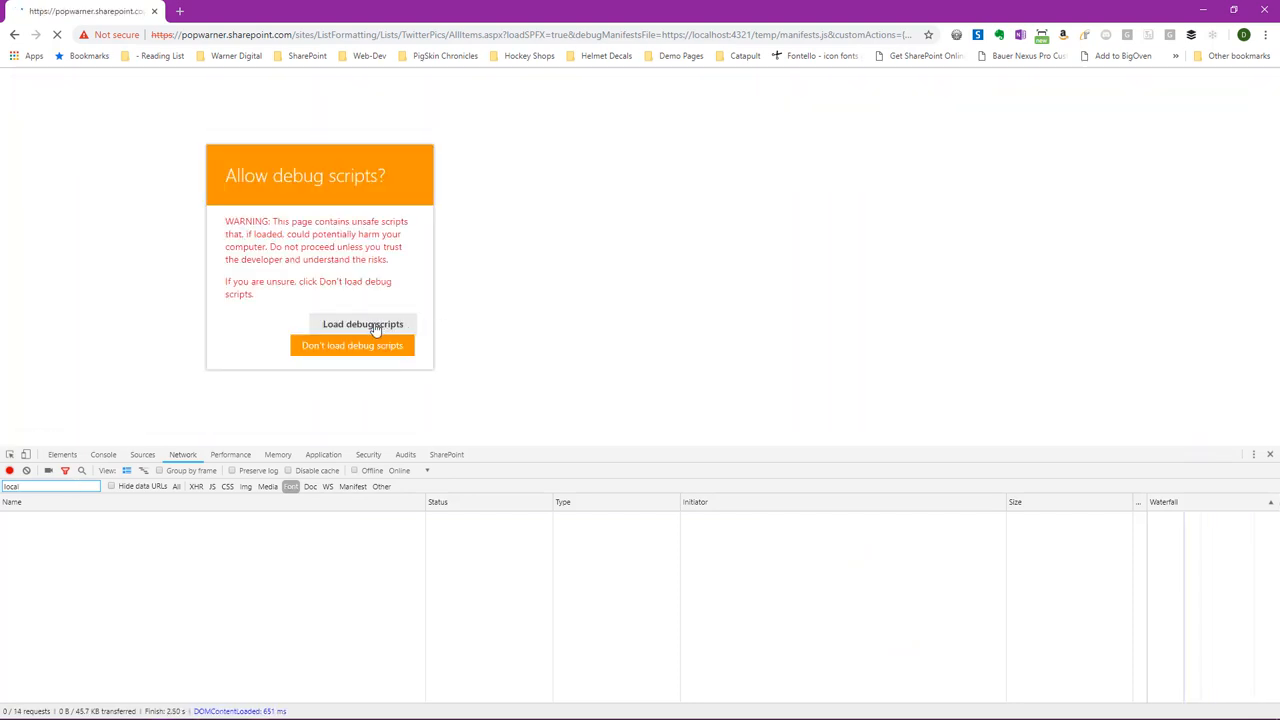
click(362, 324)
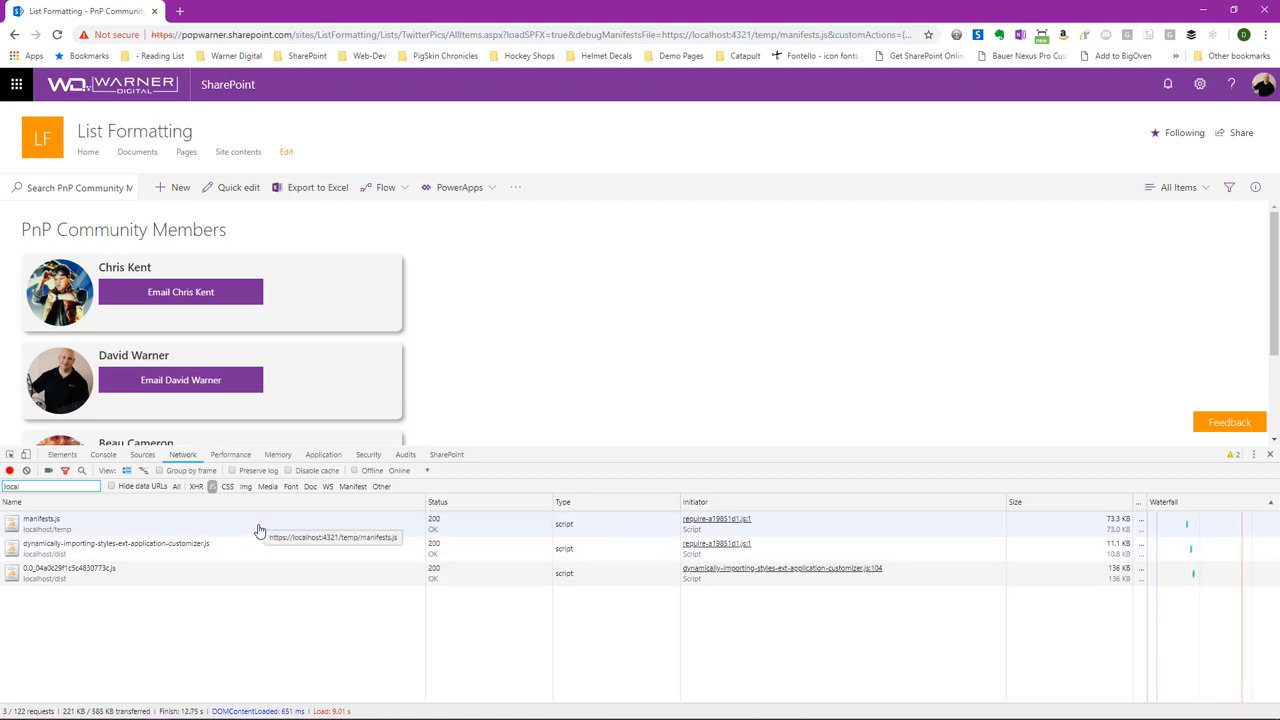
mouse_move(272, 544)
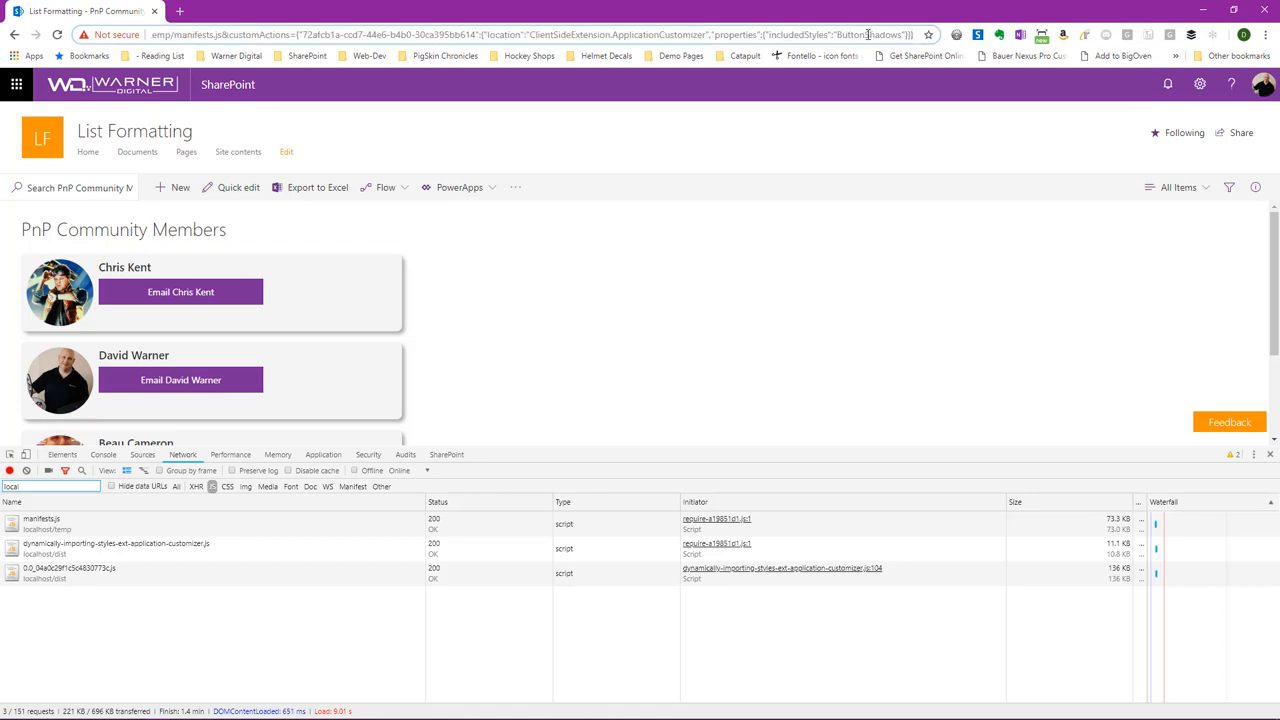
Select the ButtonShadows value in the address bar to switch it to ButtonGlows
double_click(890, 32)
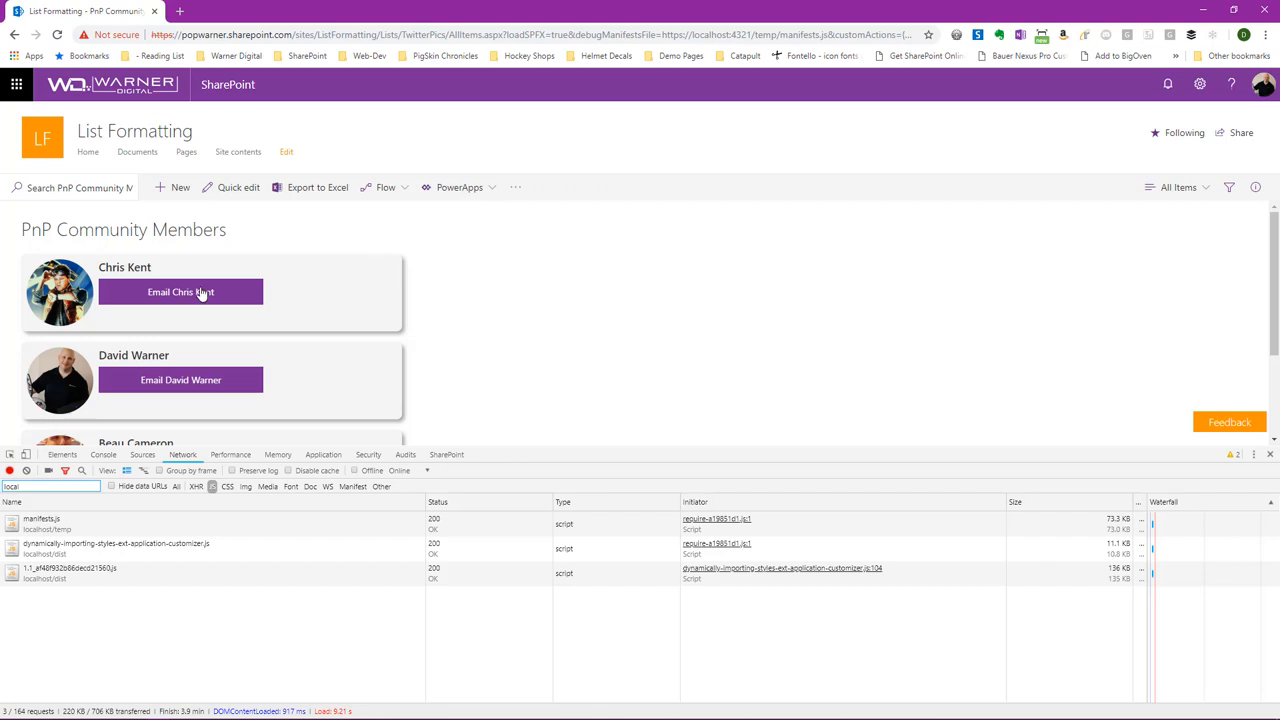
mouse_move(200, 292)
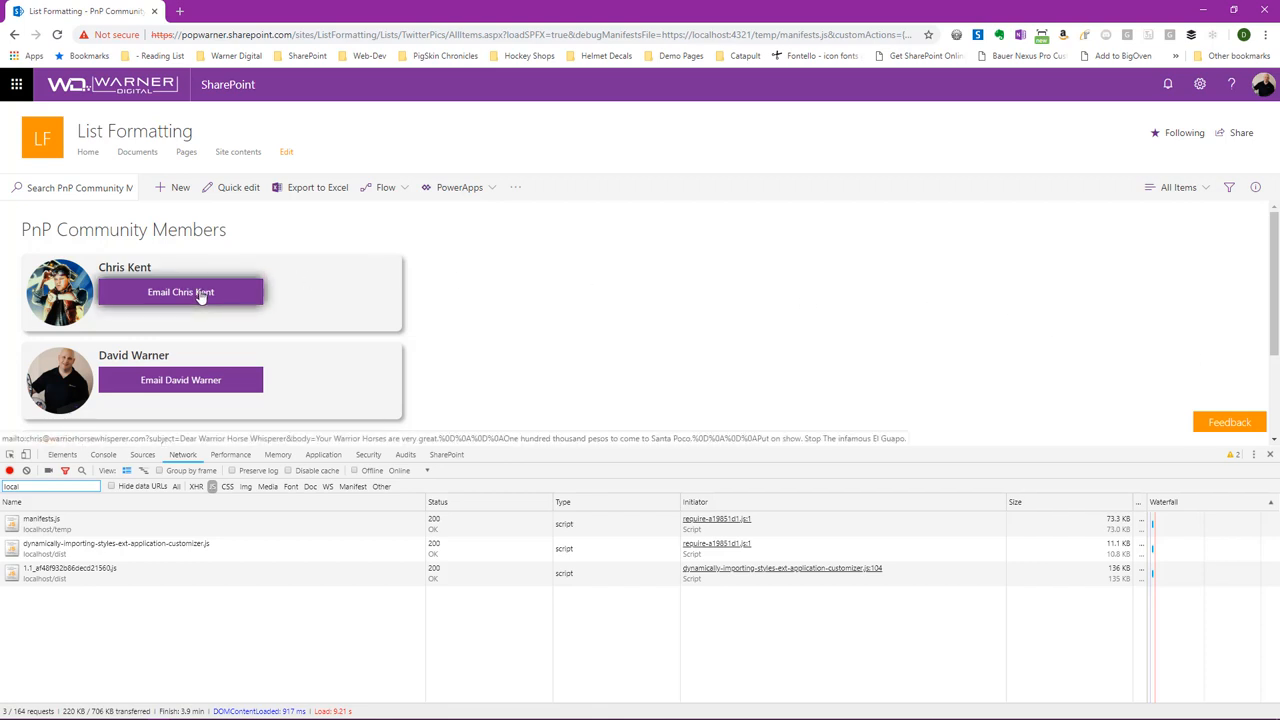